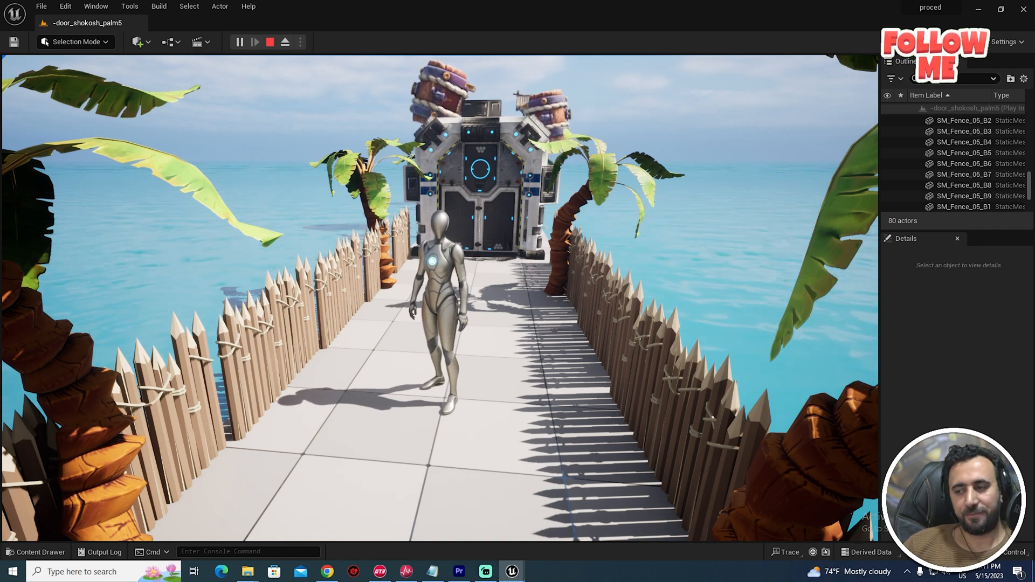
- Stop the running play session of the island level
left_click(270, 41)
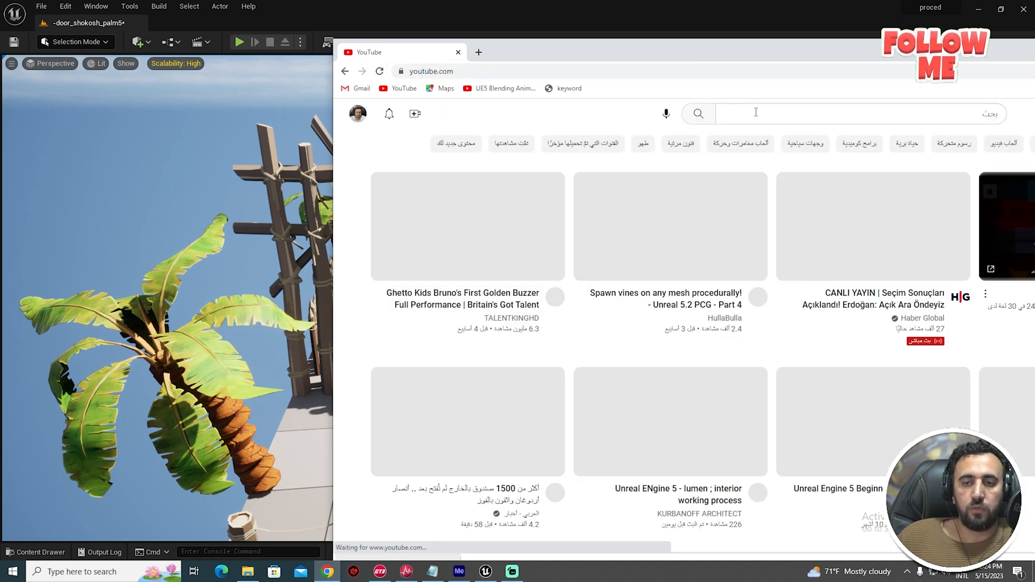
- Search YouTube for 'water sound no copyright' and open the River Small video
type("n")
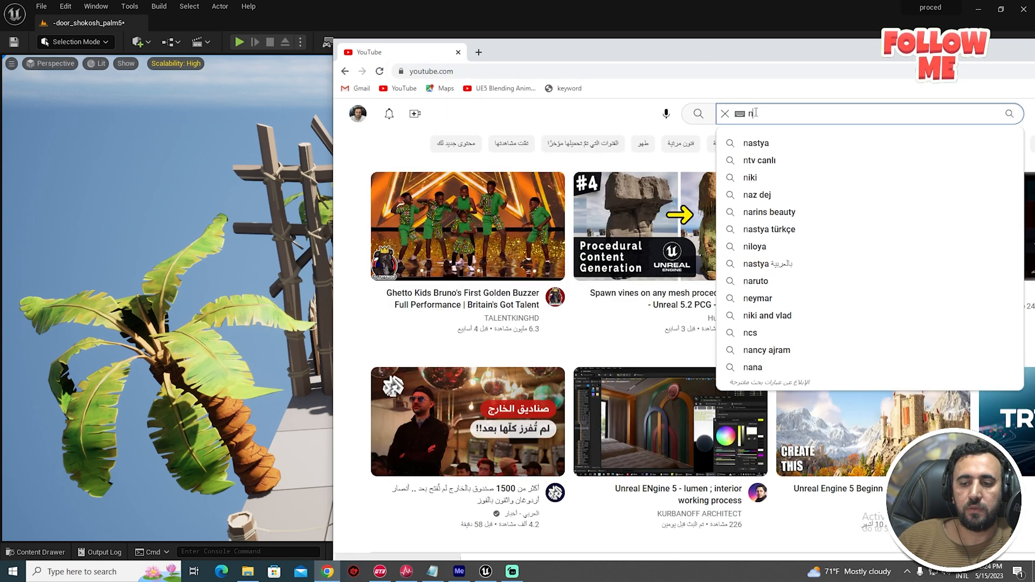
type("water sound no copyright")
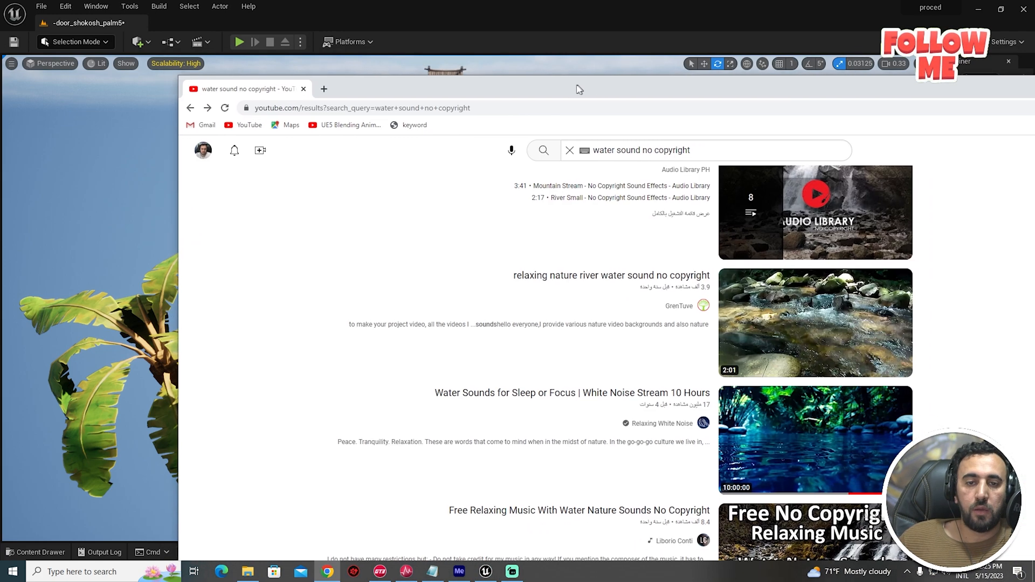
left_click(611, 275)
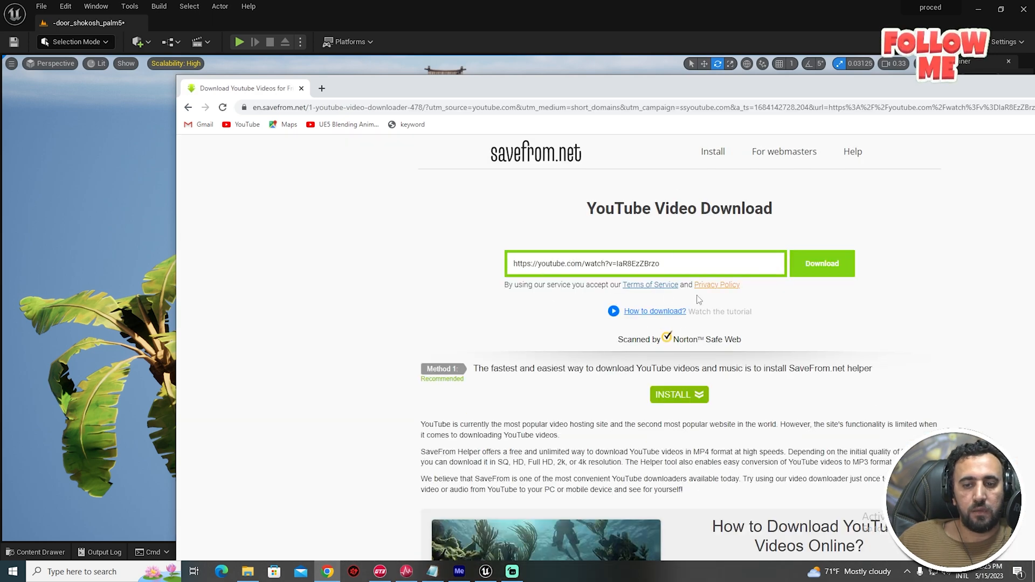
- Download the River Small video on savefrom.net from its YouTube link
left_click(821, 263)
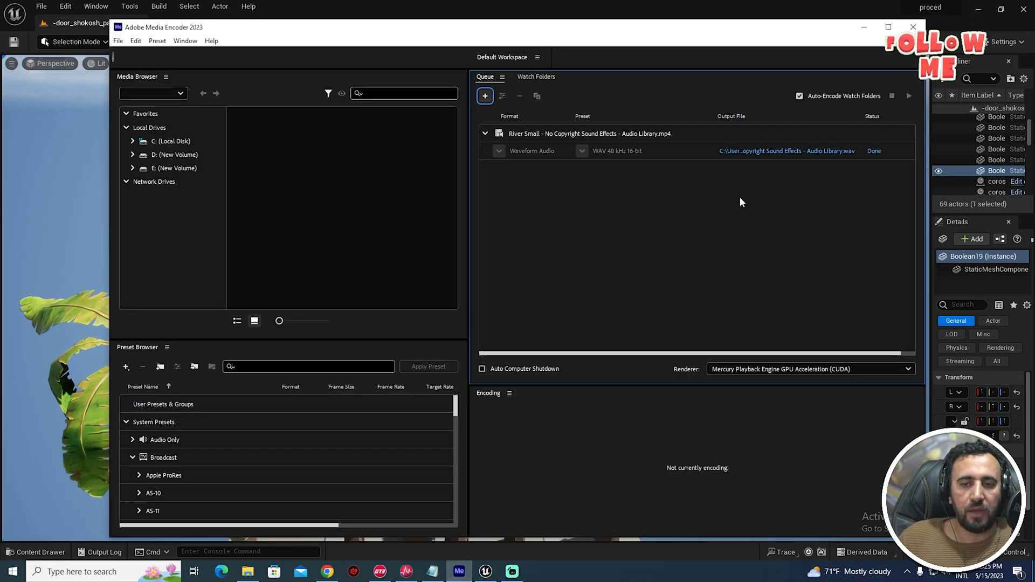
mouse_move(668, 138)
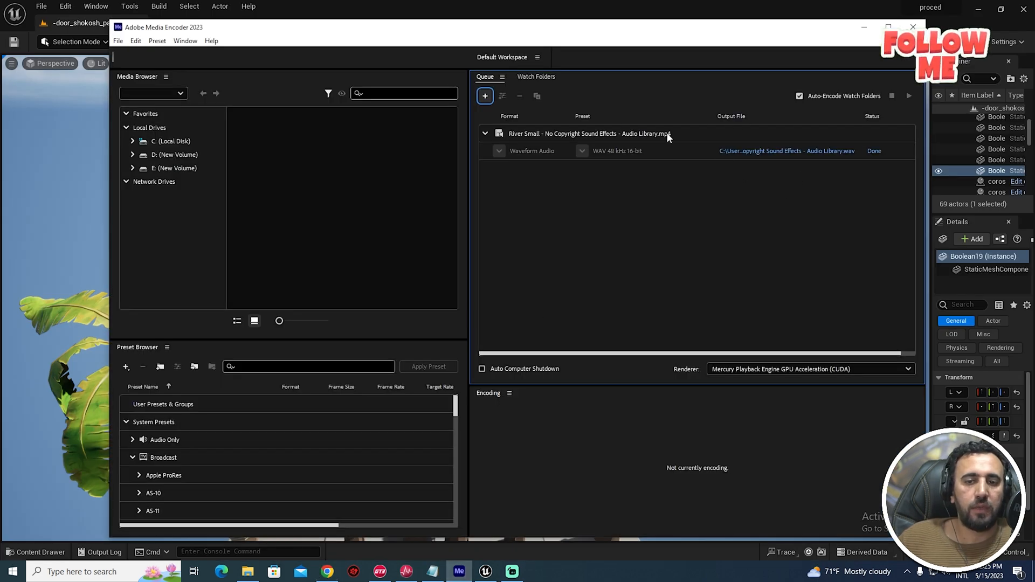
- Export the river clip as a Waveform Audio WAV at 48 kHz, 16-bit
left_click(532, 150)
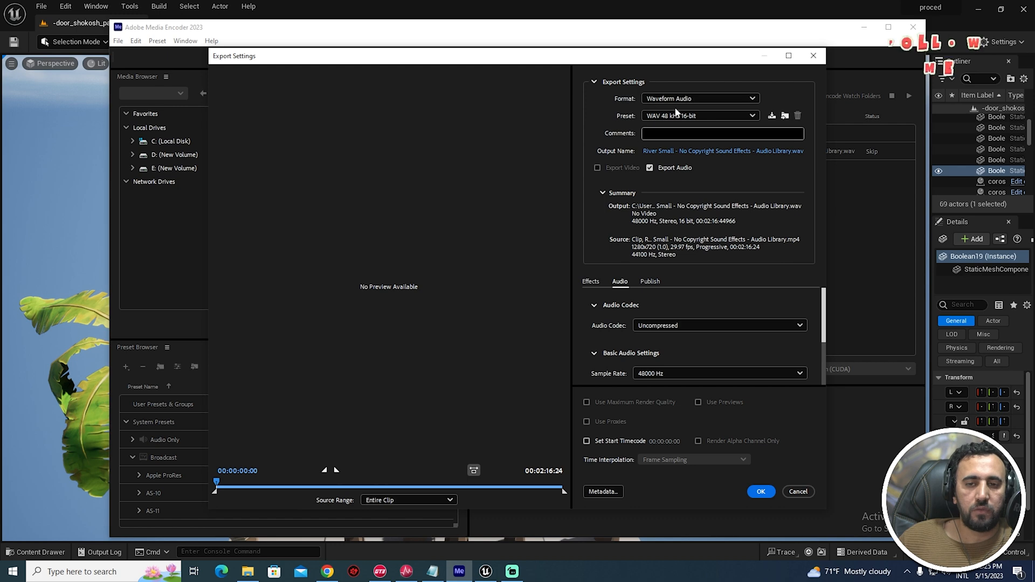
left_click(761, 491)
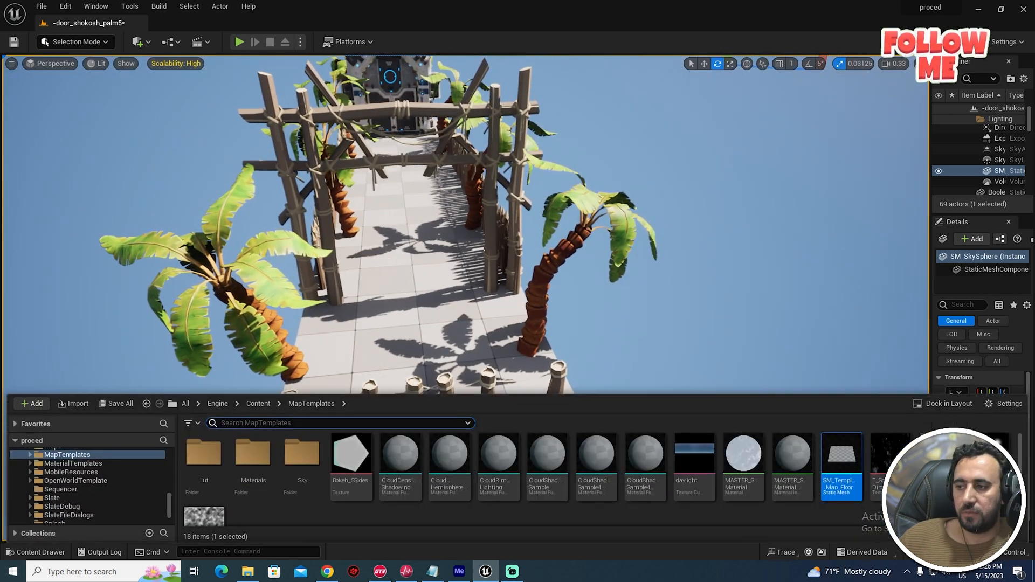
key("alt+tab")
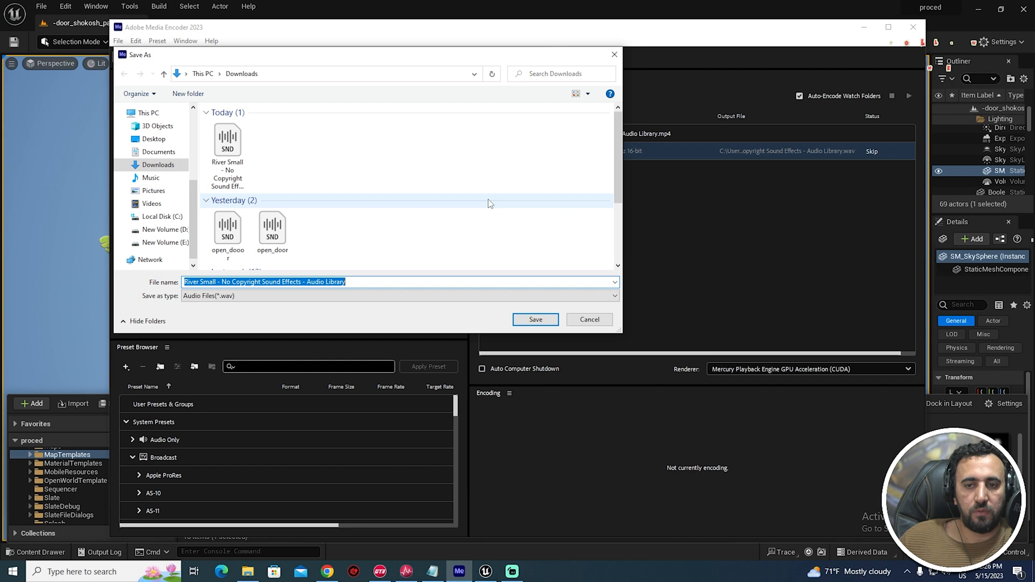
left_click(535, 319)
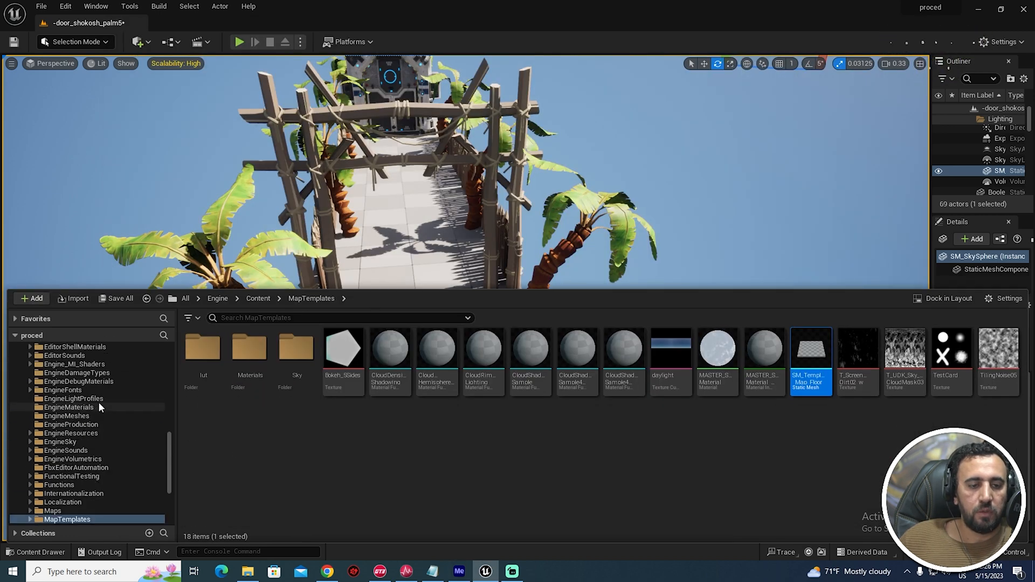
- Add a folder named wave_sound inside the project's Content folder
left_click(218, 298)
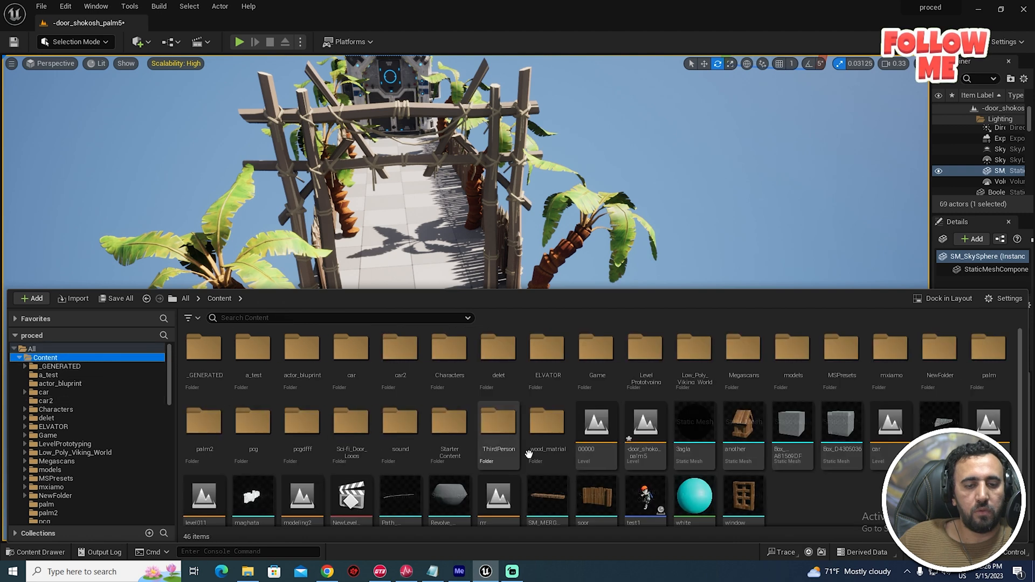
left_click(32, 297)
type("wa")
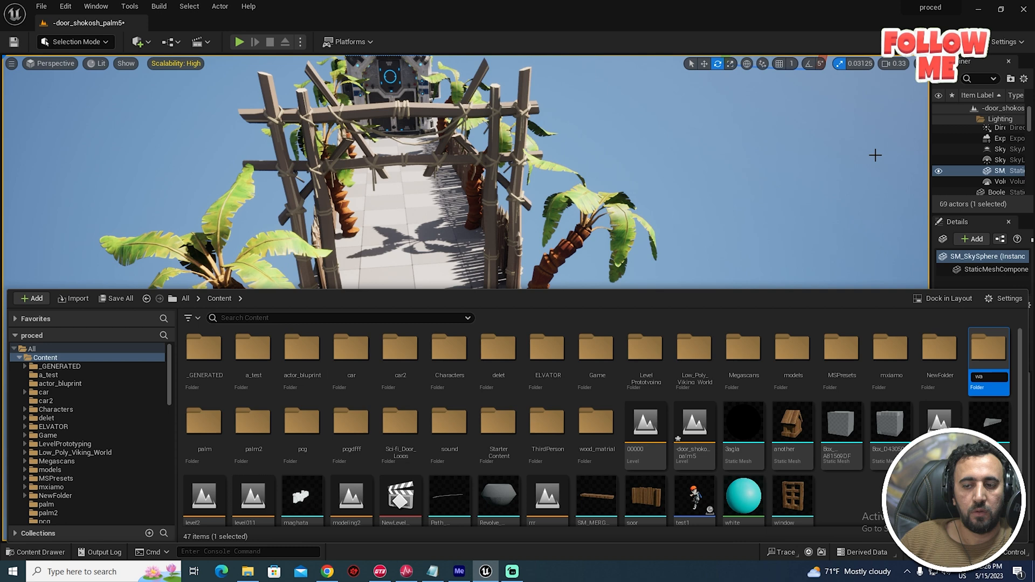
type("ve_sound")
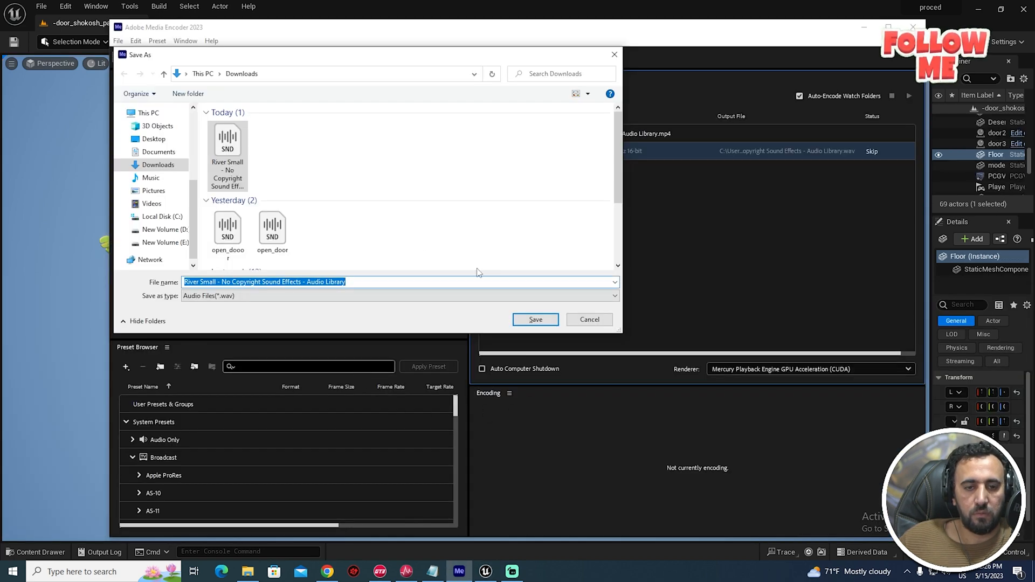
left_click(324, 73)
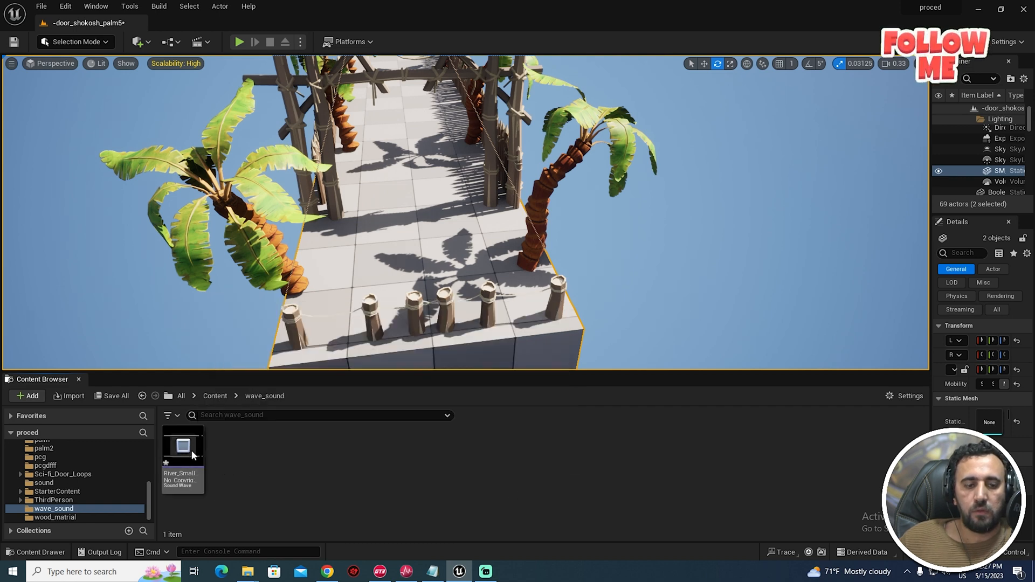
mouse_move(183, 452)
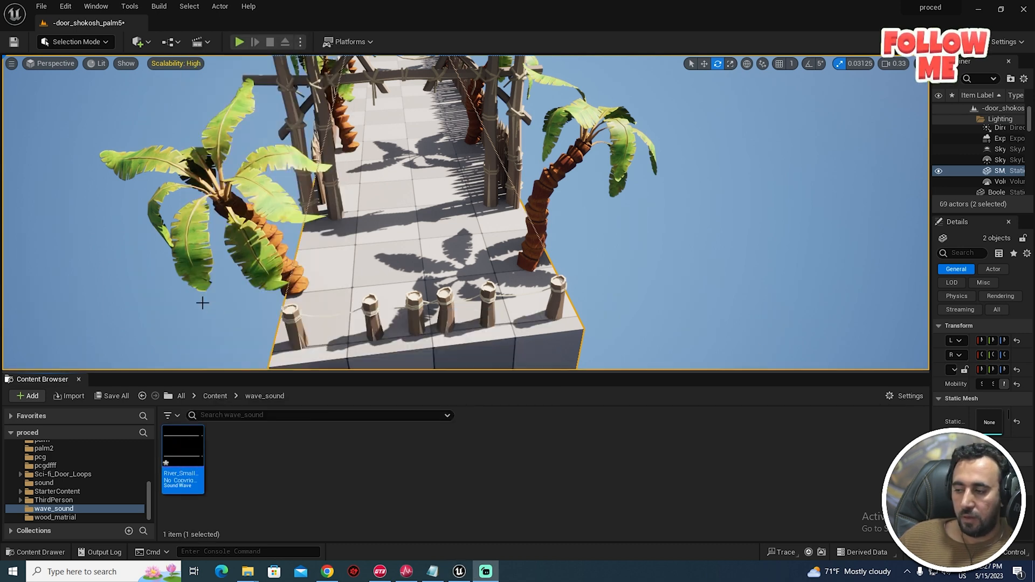
- Create a Sound Cue from the River Small Sound Wave and open it
right_click(183, 459)
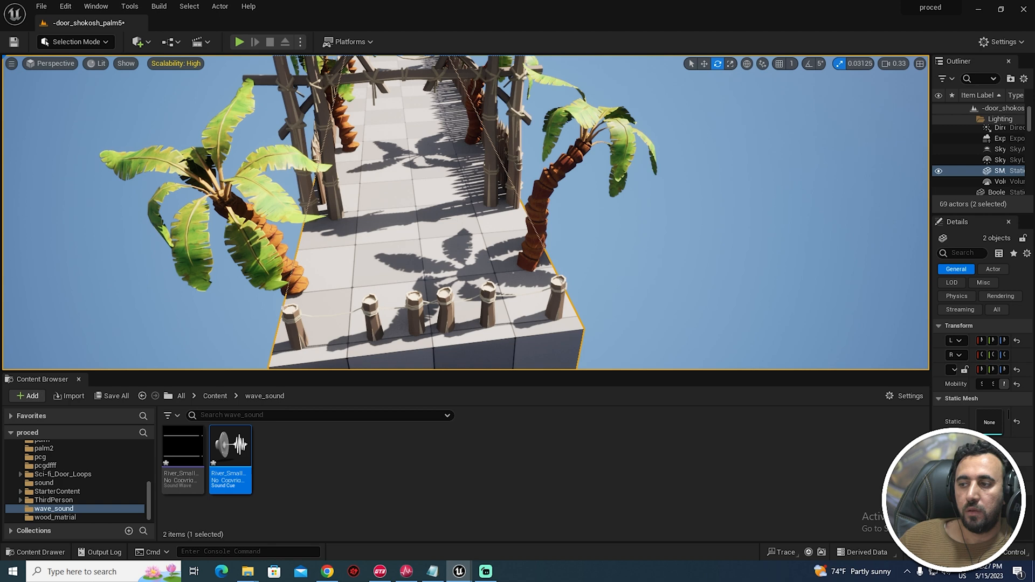
double_click(230, 445)
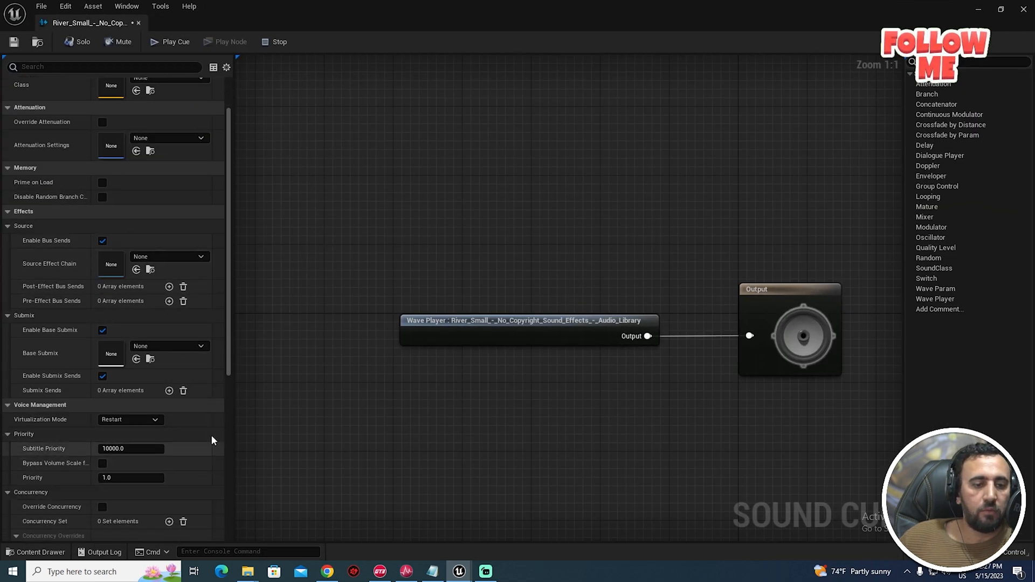
- Review the cue's Details and close the River Small Sound Cue editor
scroll("down", 3)
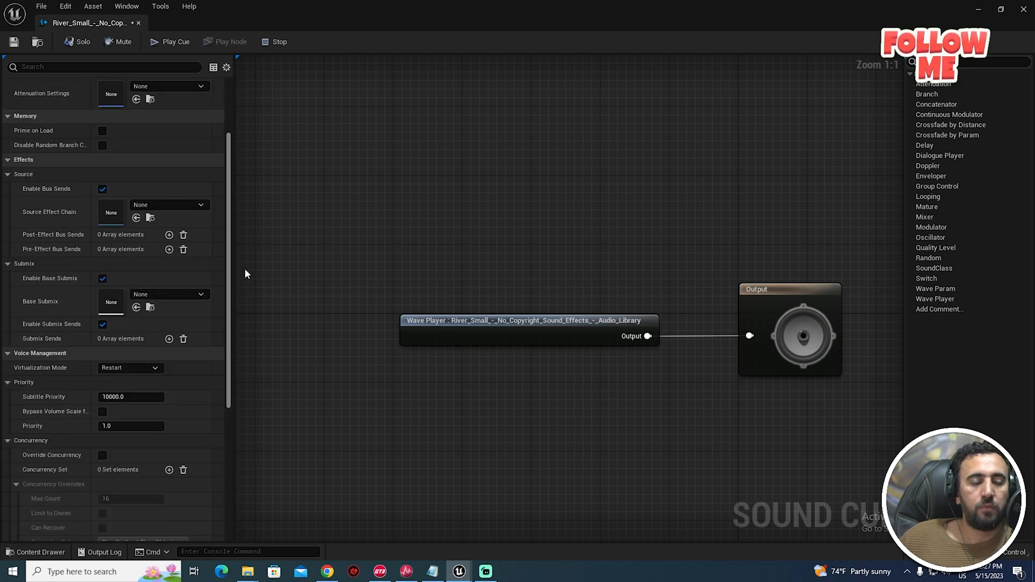
mouse_move(139, 23)
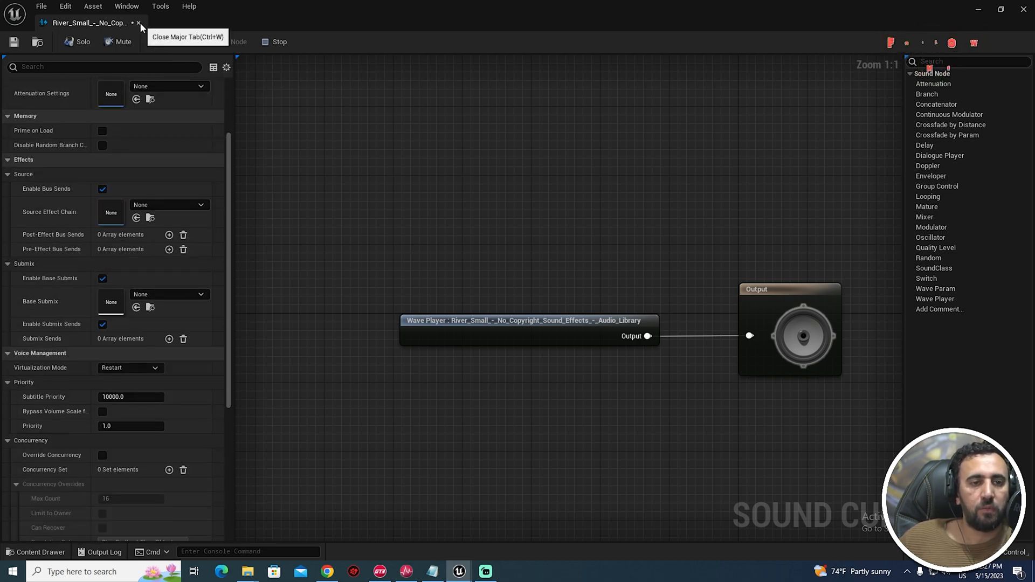
left_click(140, 23)
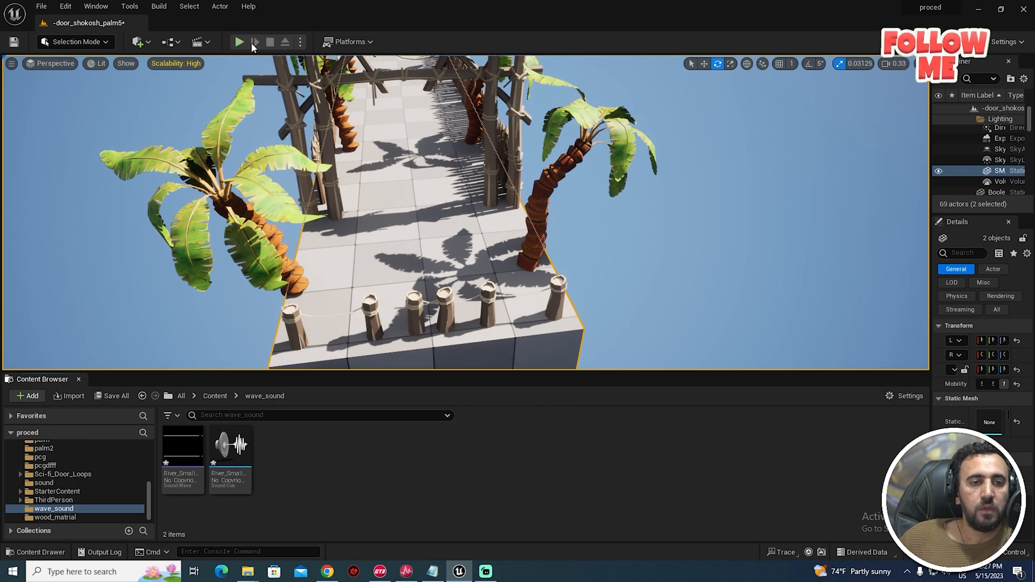
left_click(239, 41)
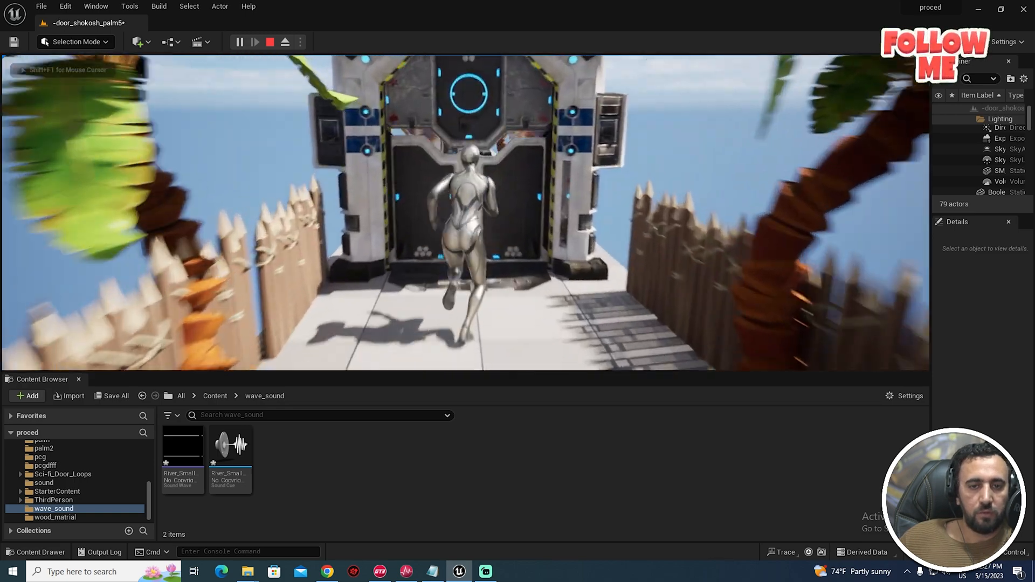
left_click(269, 42)
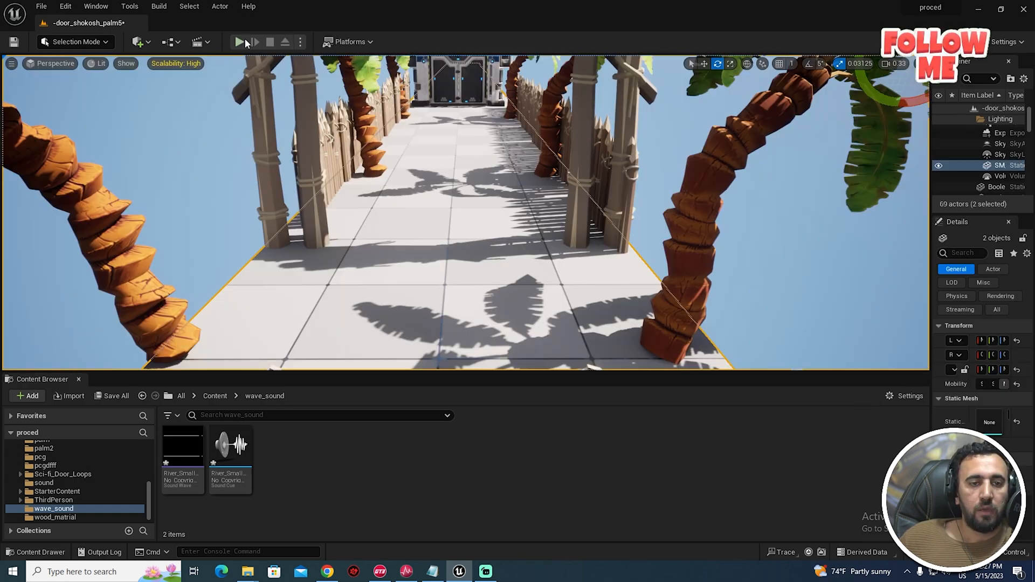
left_click(239, 41)
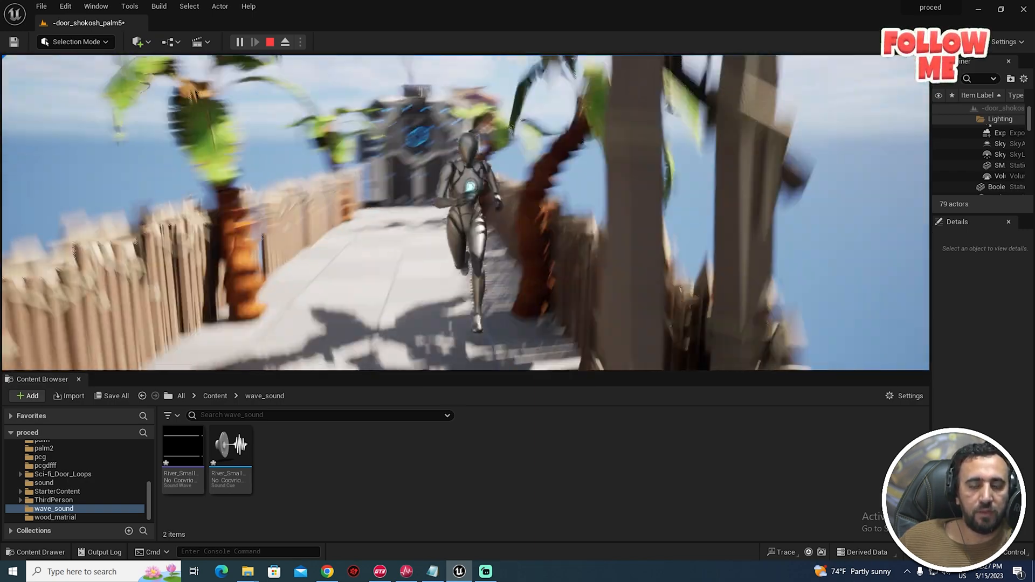
left_click(269, 41)
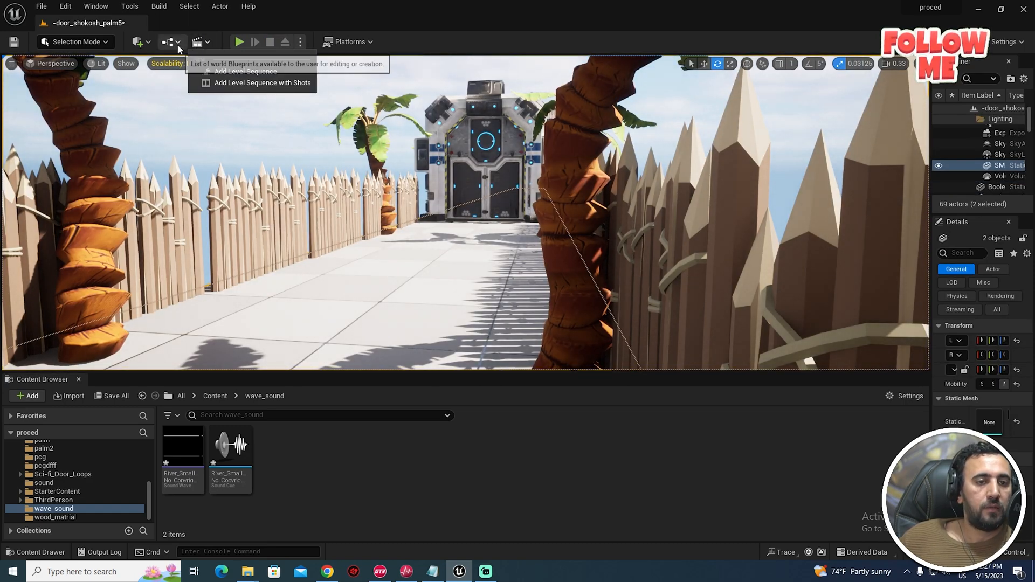
- In the Level Blueprint, add a Play Sound 2D node wired from Event BeginPlay
left_click(169, 42)
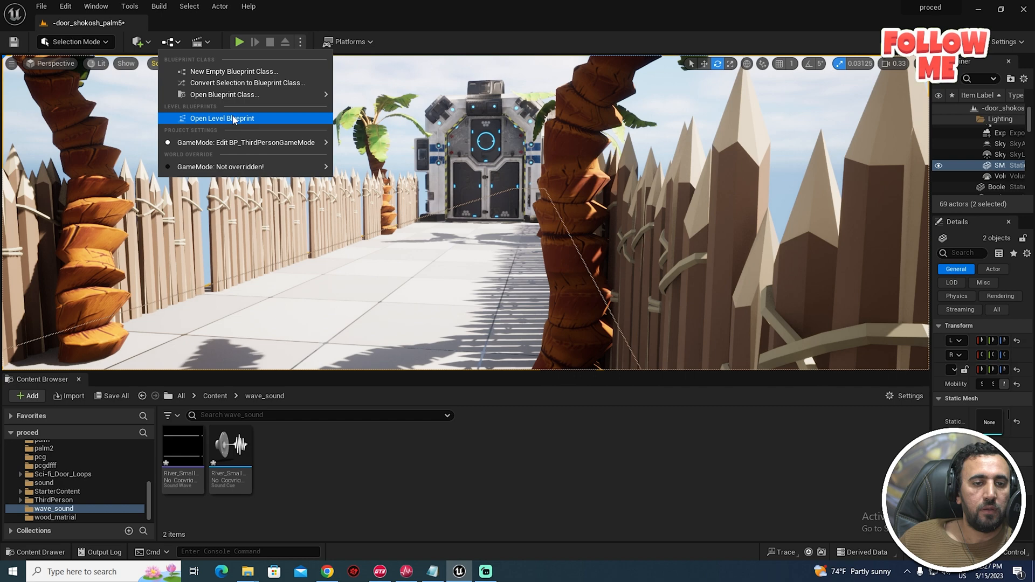
left_click(222, 118)
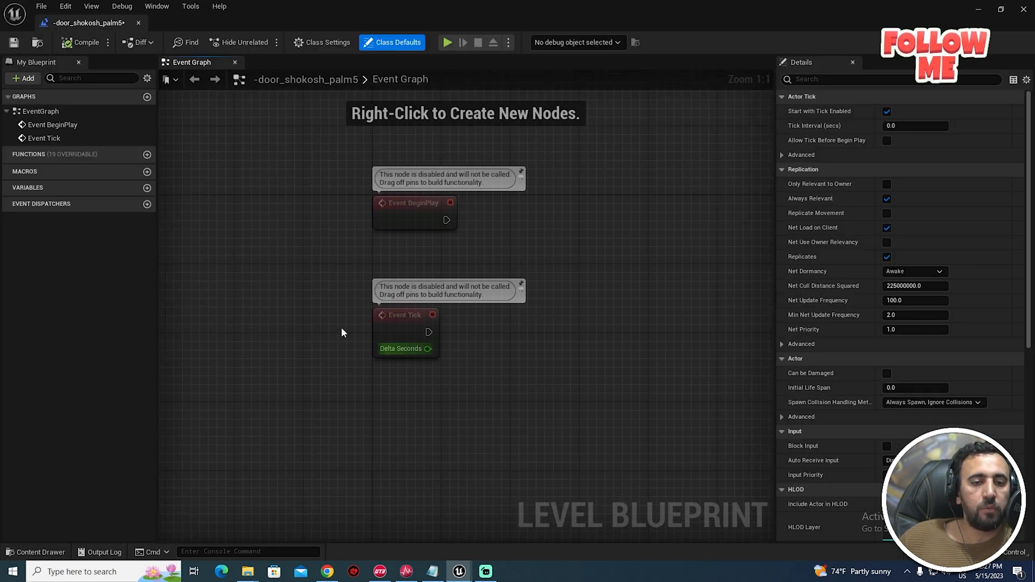
mouse_move(436, 241)
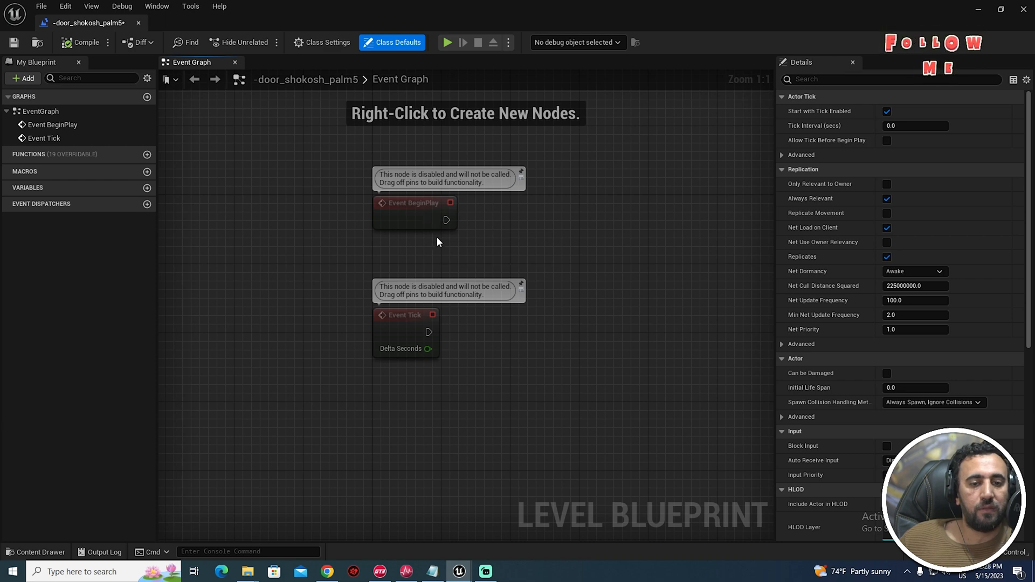
left_click_drag(447, 220, 529, 201)
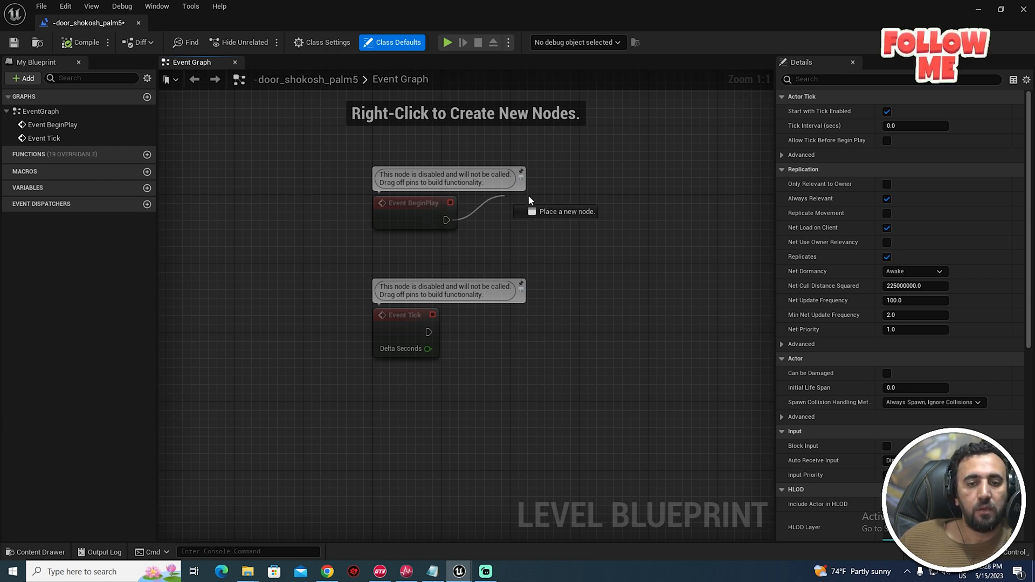
type("play")
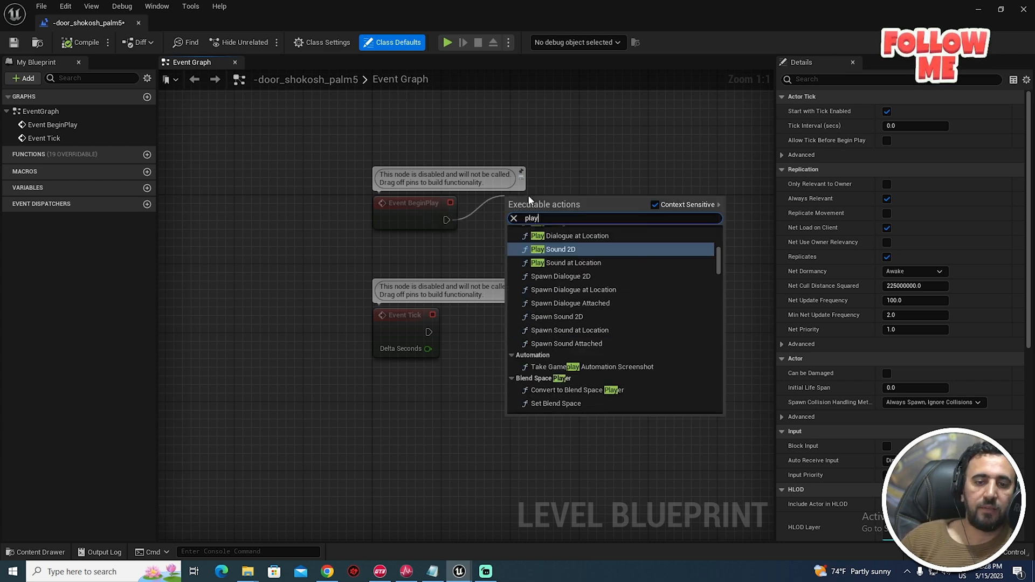
type("son")
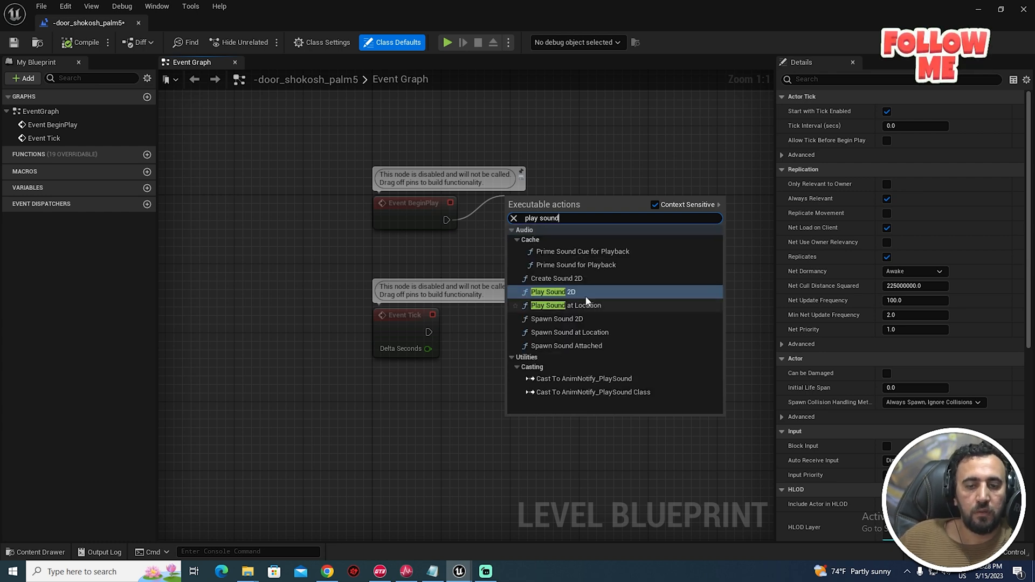
left_click(553, 292)
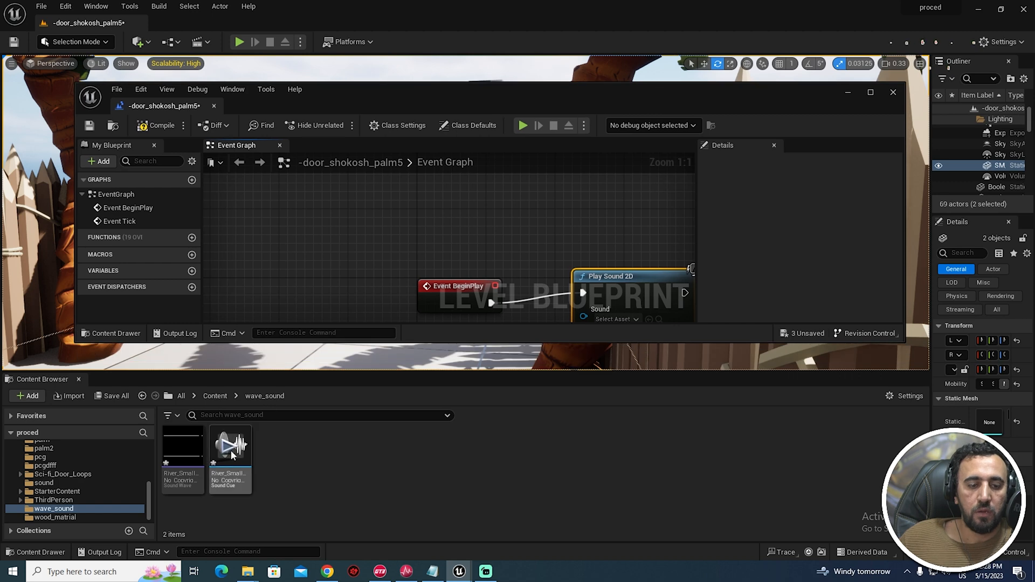
- Set the Play Sound 2D node's Sound to the River_Small sound cue
left_click(230, 446)
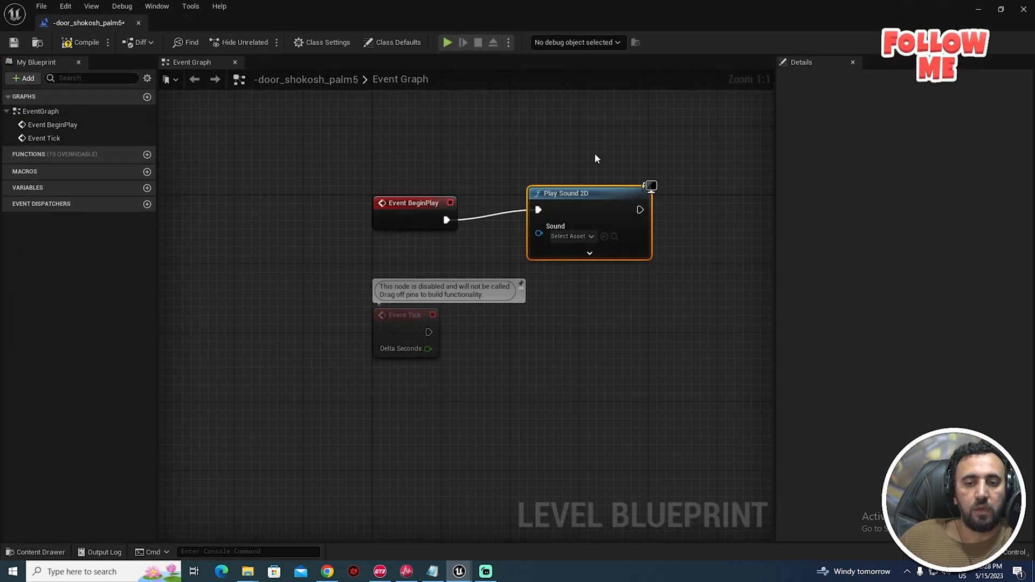
left_click(572, 237)
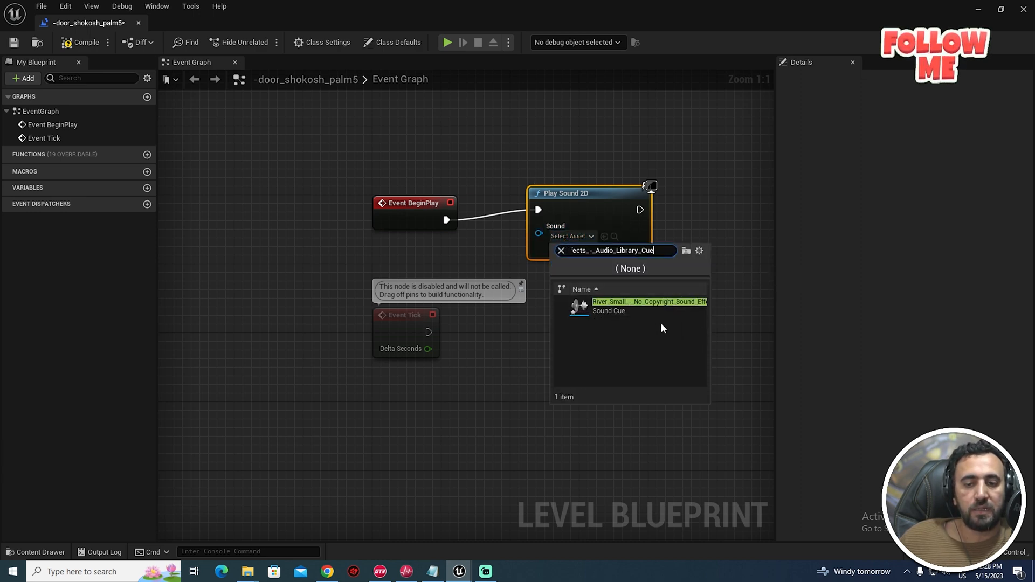
left_click(648, 302)
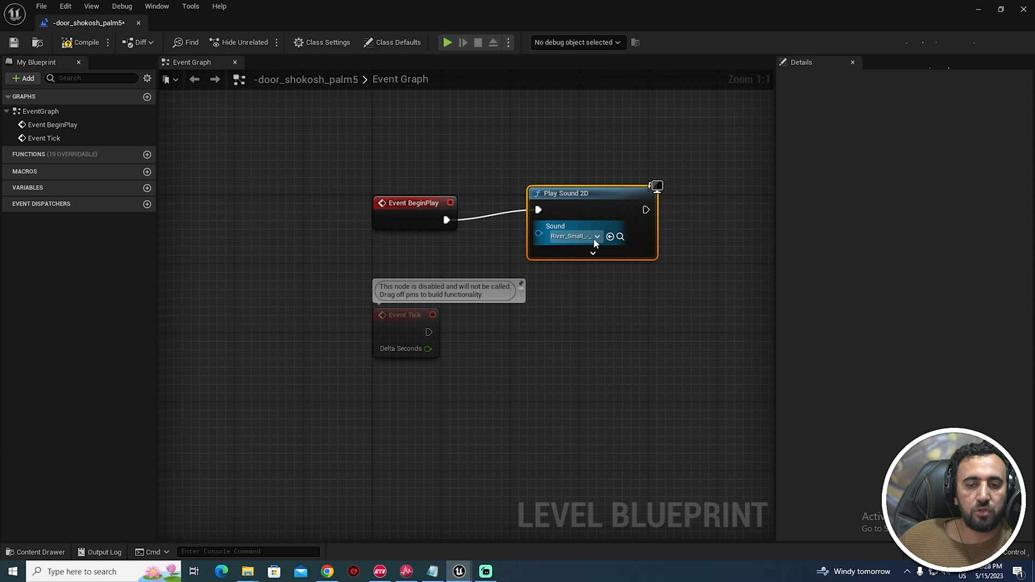
left_click(597, 236)
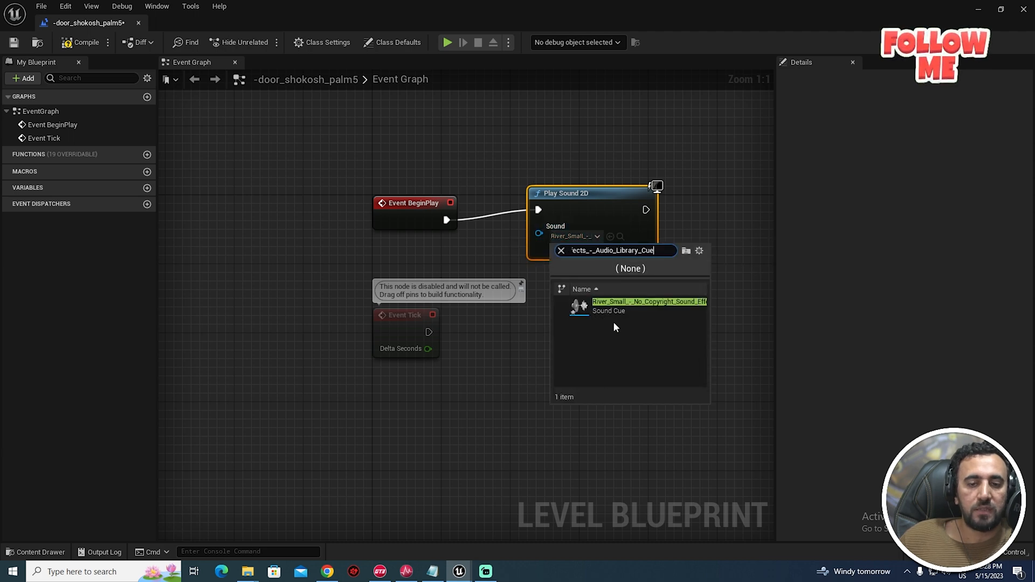
mouse_move(615, 306)
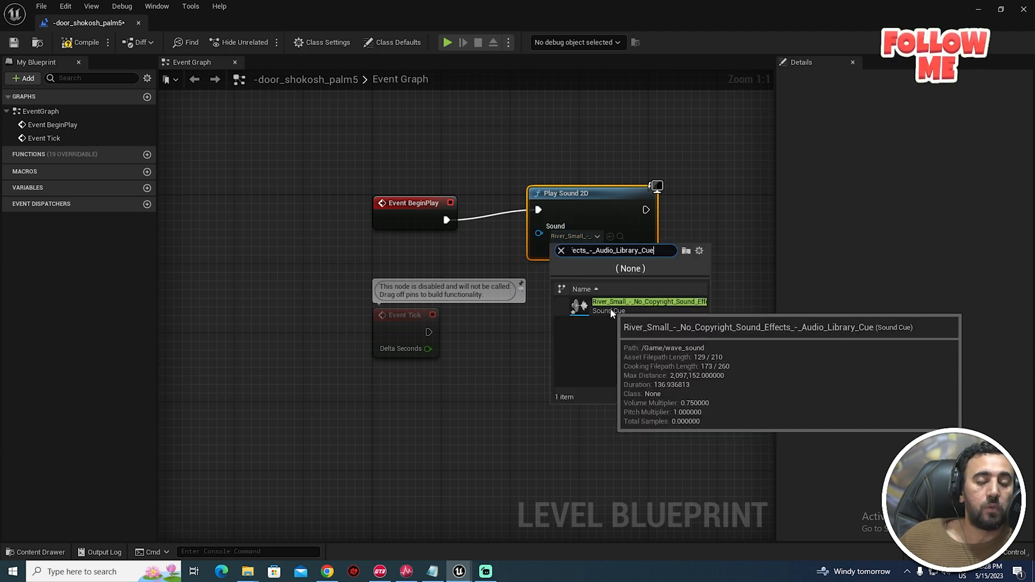
left_click(647, 306)
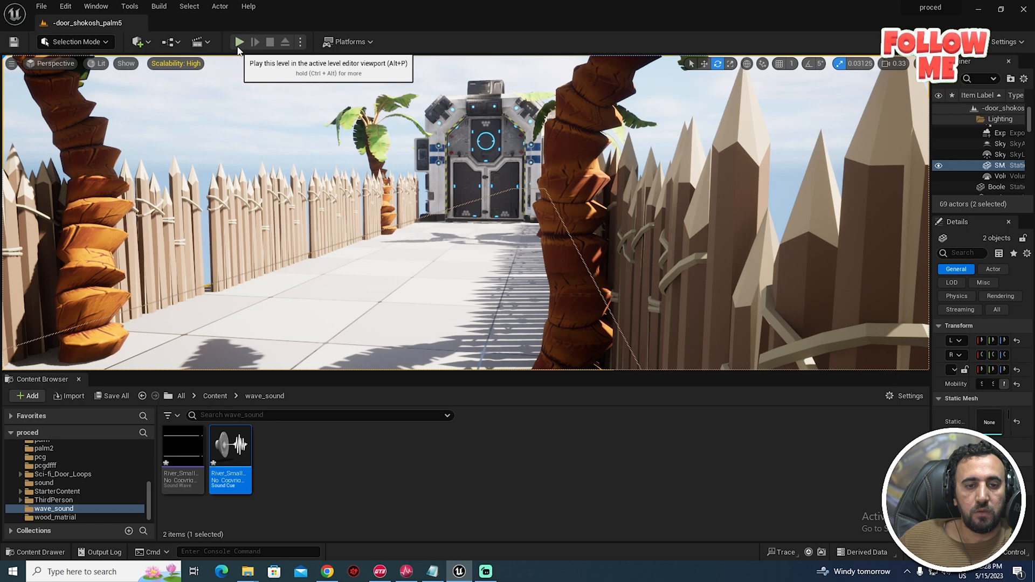
- Play-test the level to hear the river sound at startup, then stop
left_click(239, 42)
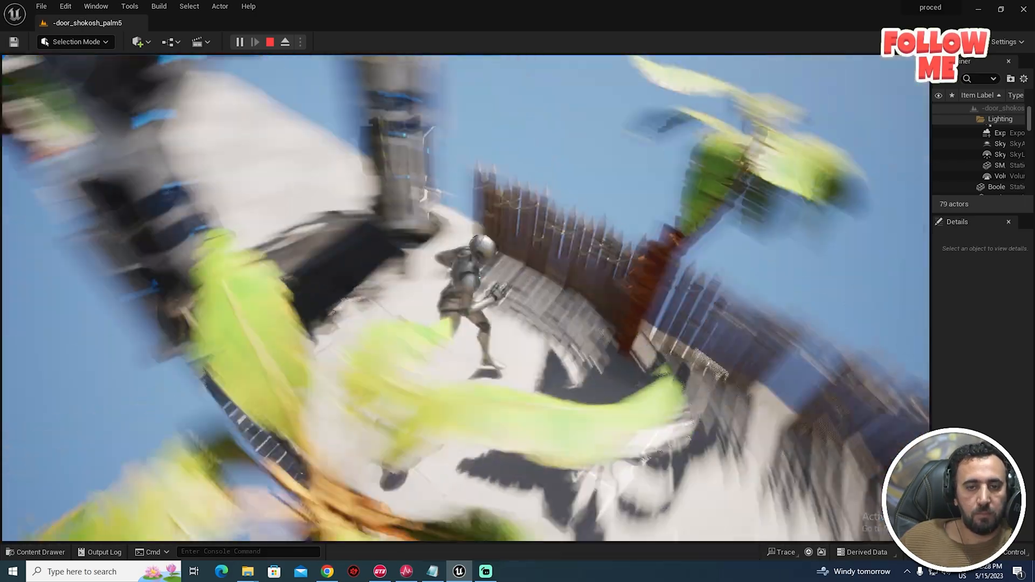
left_click(269, 42)
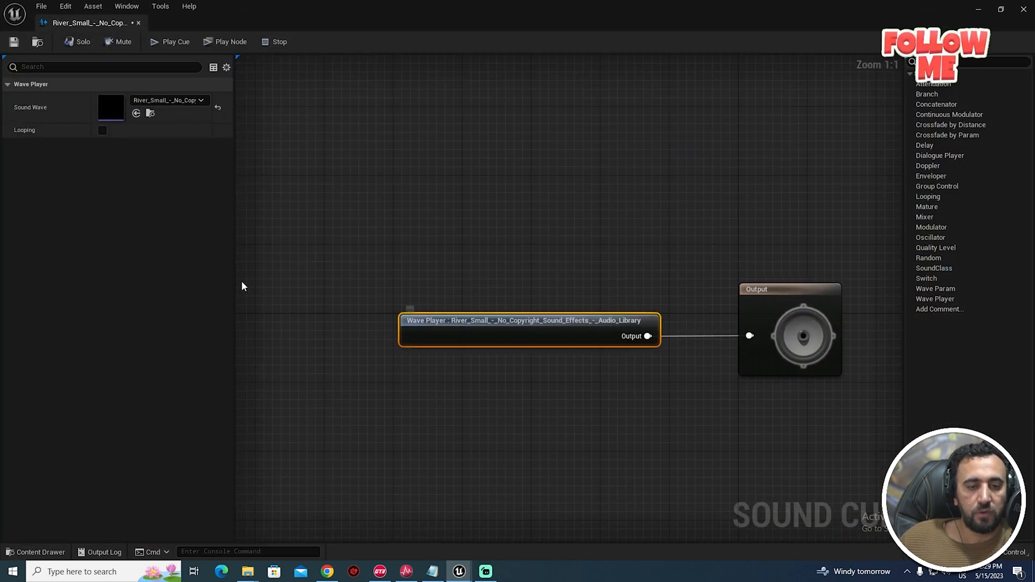
- Inspect the River_Small cue's Output settings, including its 0.75 volume multiplier
left_click(789, 328)
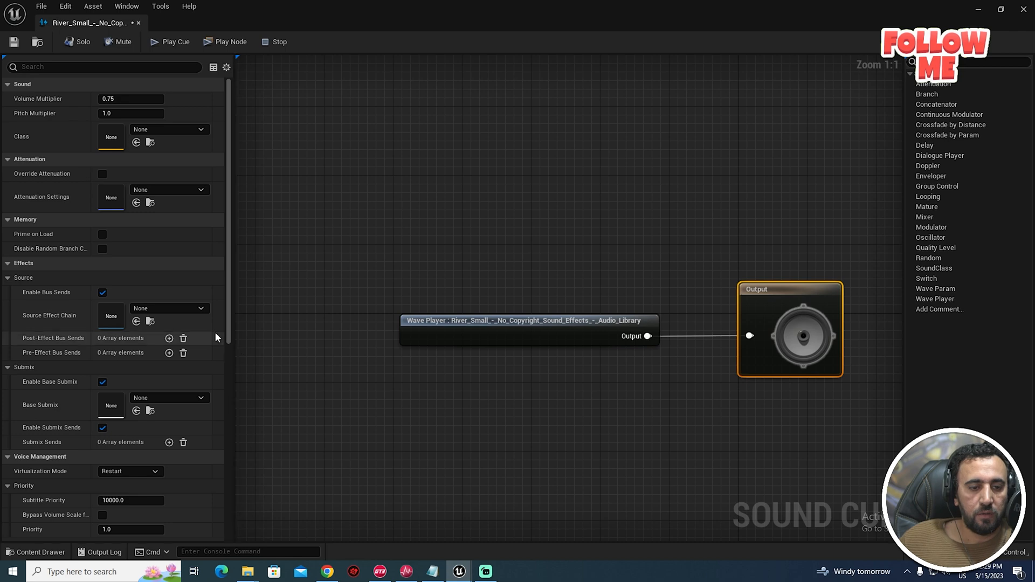
scroll("down", 3)
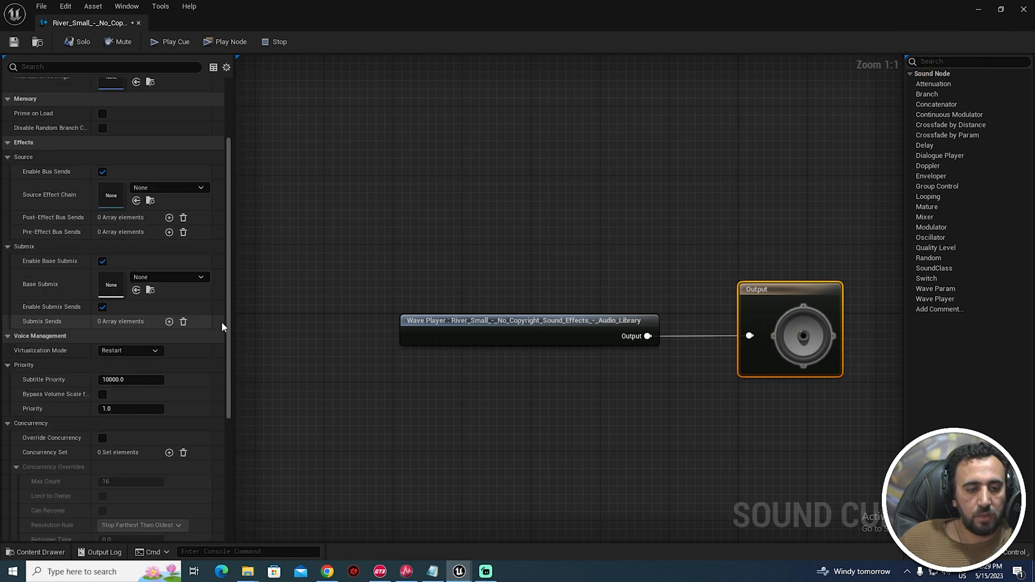
scroll("down", 3)
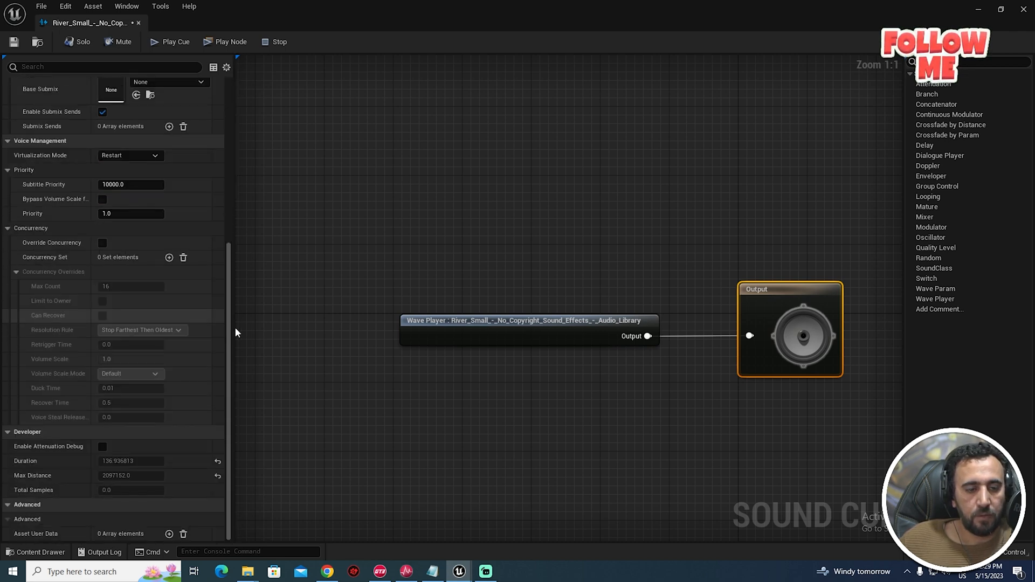
left_click(529, 320)
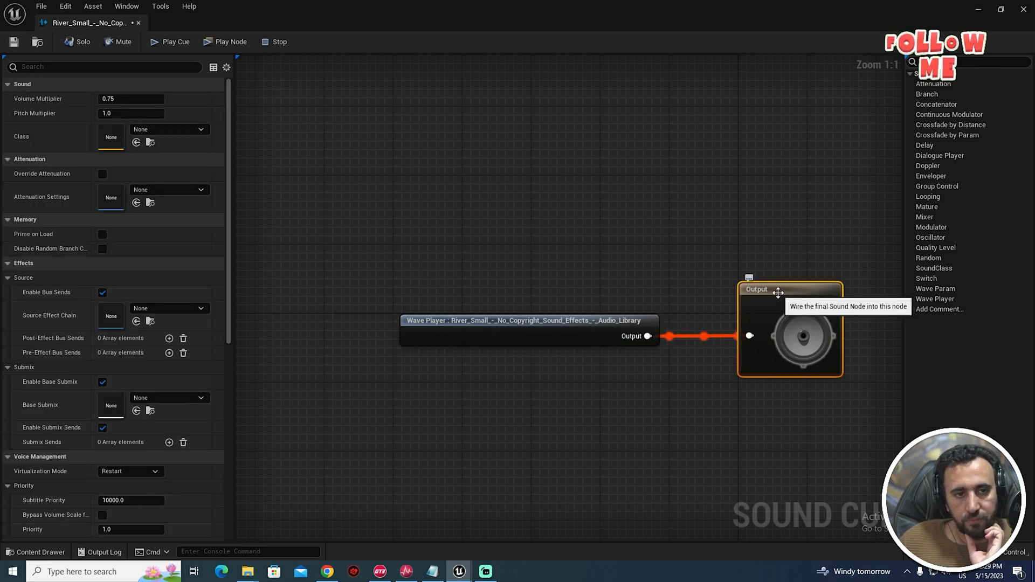
mouse_move(232, 227)
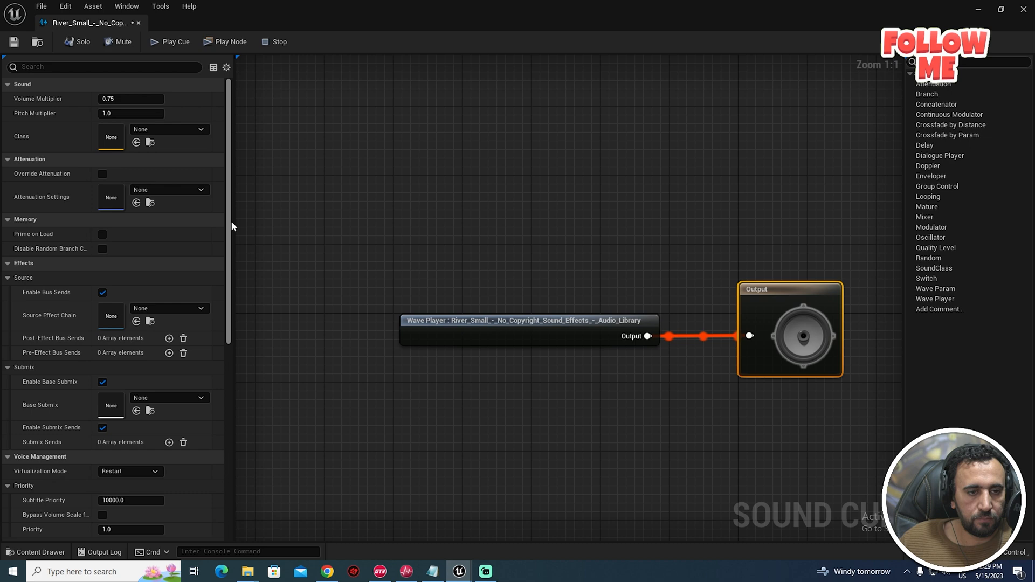
mouse_move(738, 218)
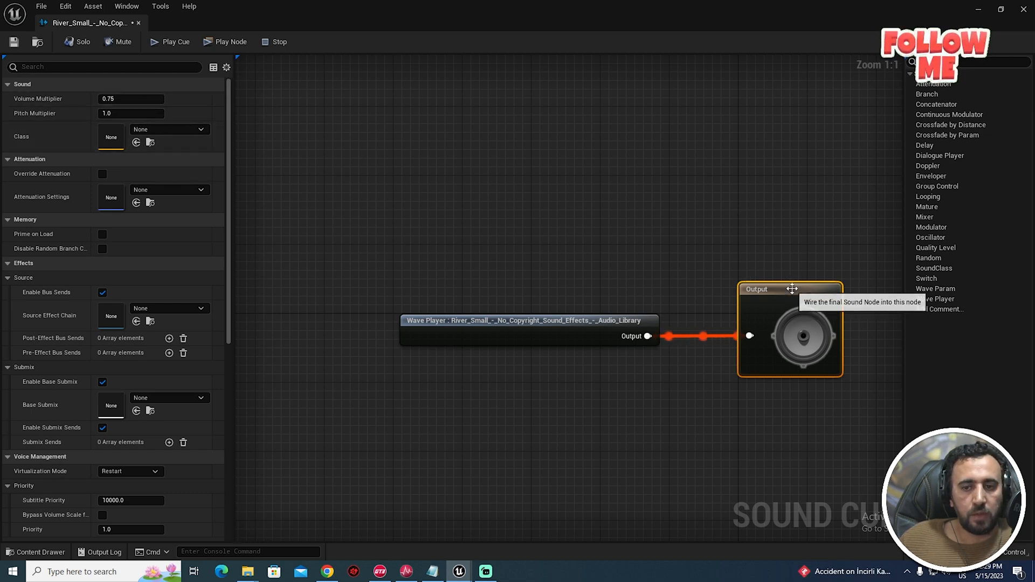
- Filter Details by 'sound' and set the River Small cue's Volume Multiplier to 0.700414
type("s")
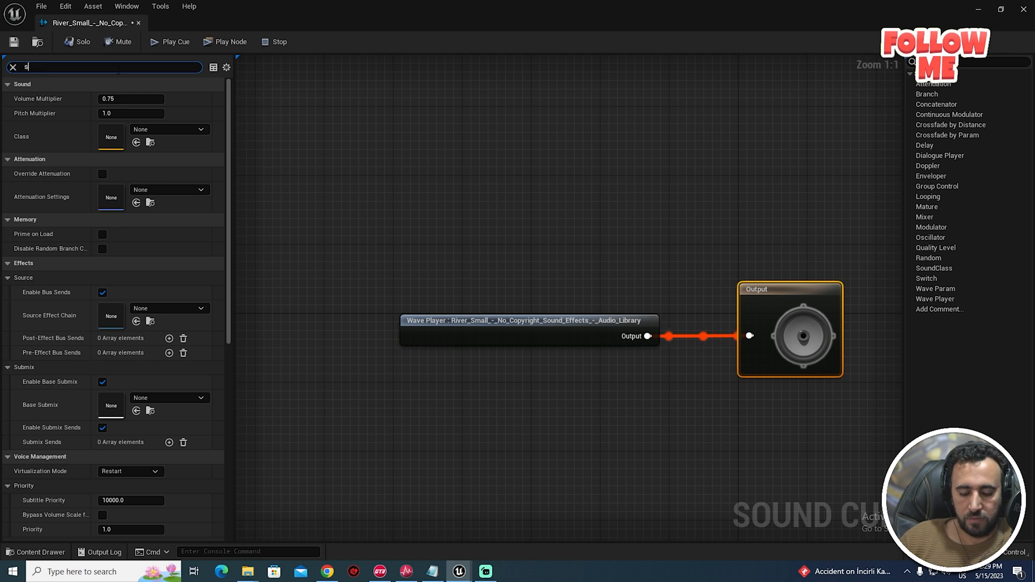
type("ound")
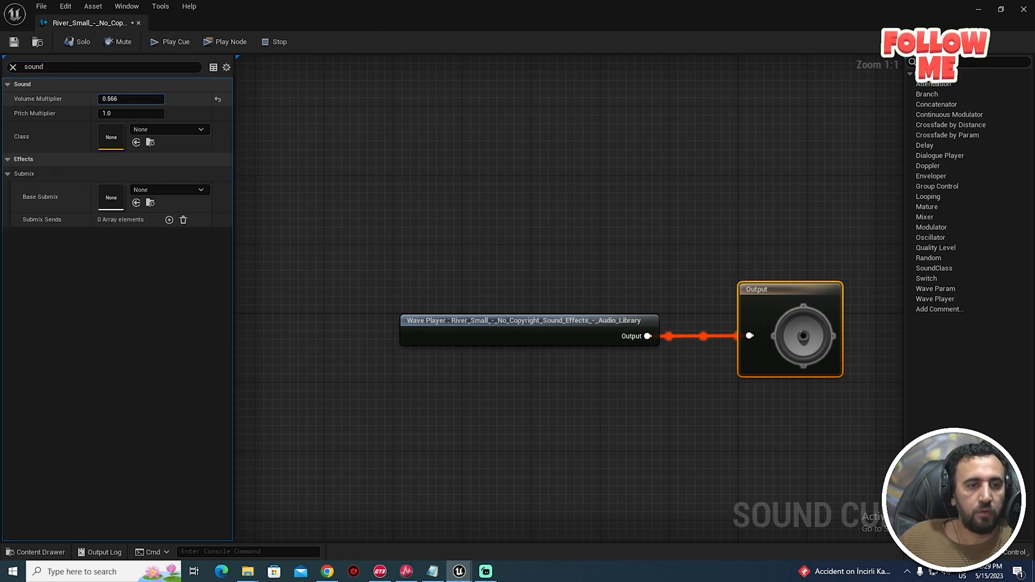
left_click_drag(139, 99, 112, 99)
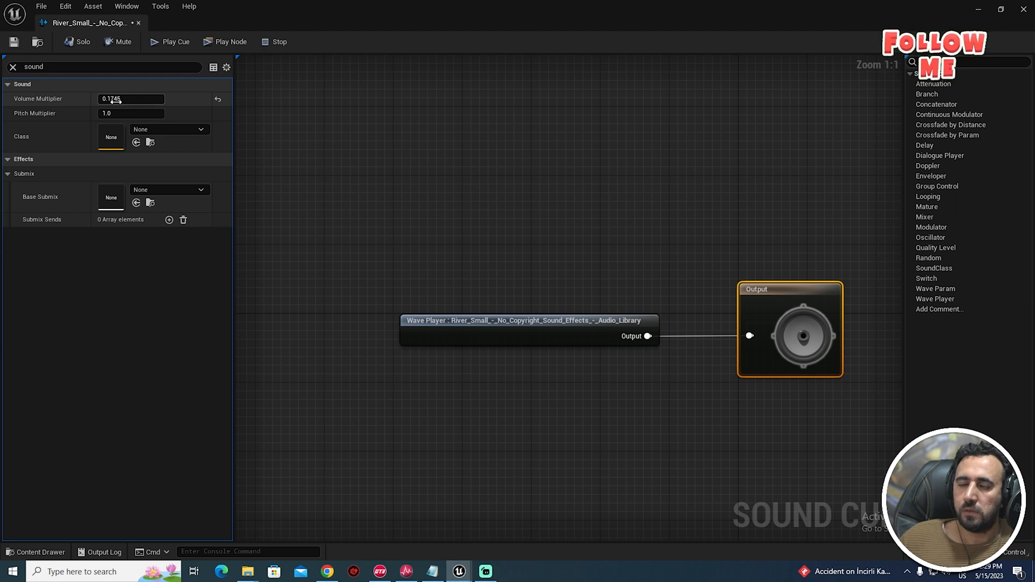
left_click_drag(119, 98, 123, 98)
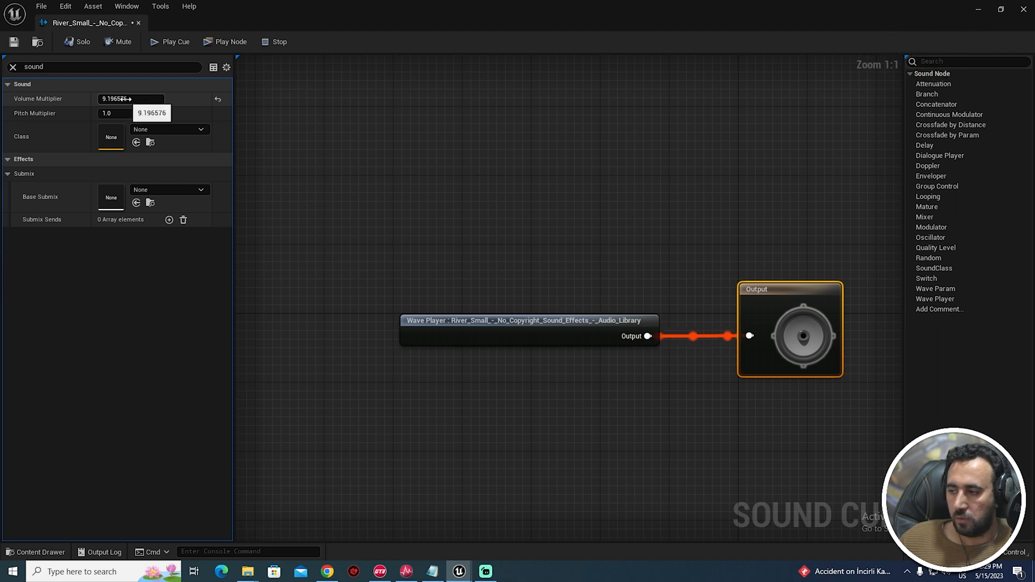
left_click_drag(130, 99, 119, 98)
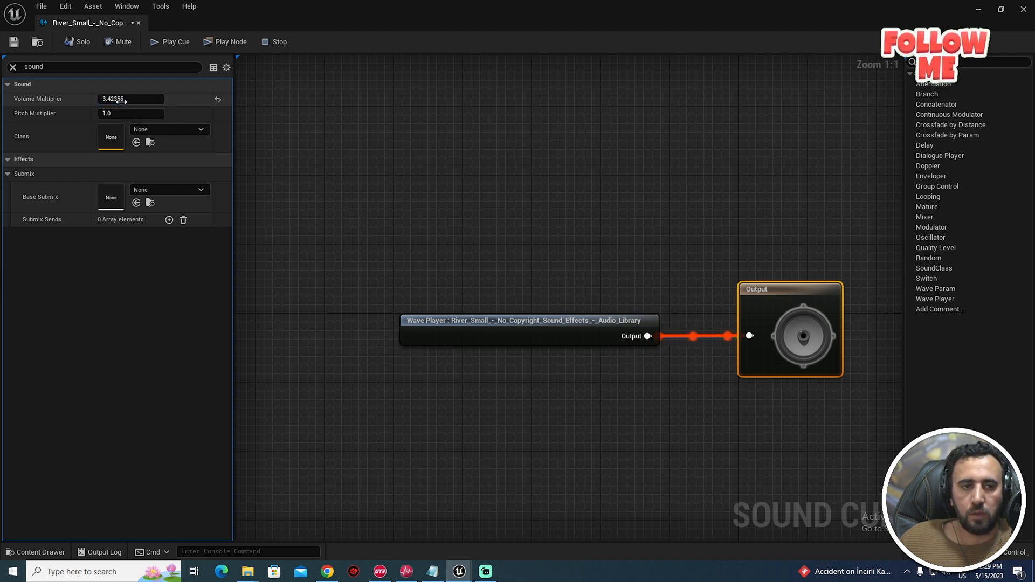
left_click_drag(132, 98, 105, 99)
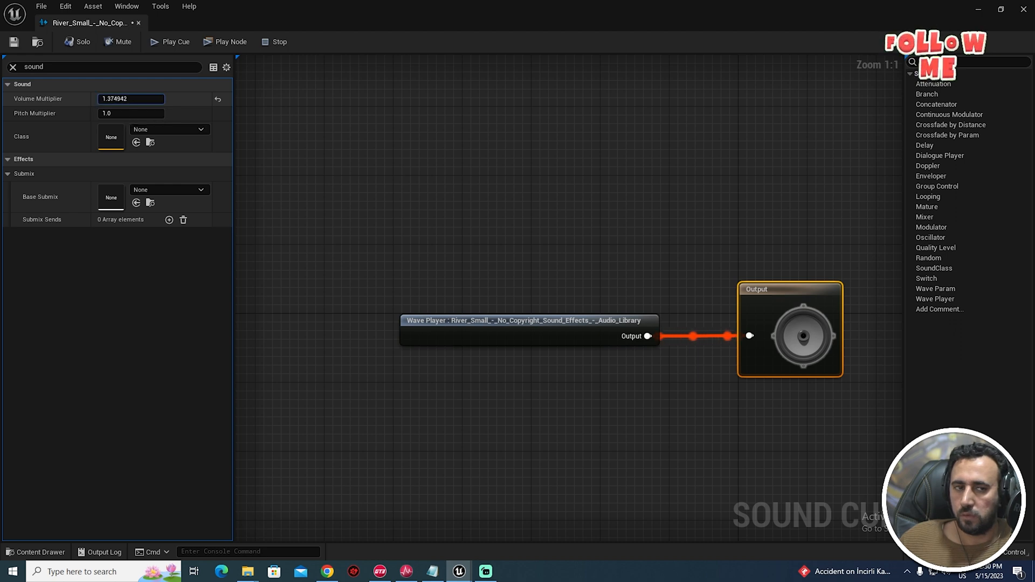
left_click_drag(131, 98, 116, 98)
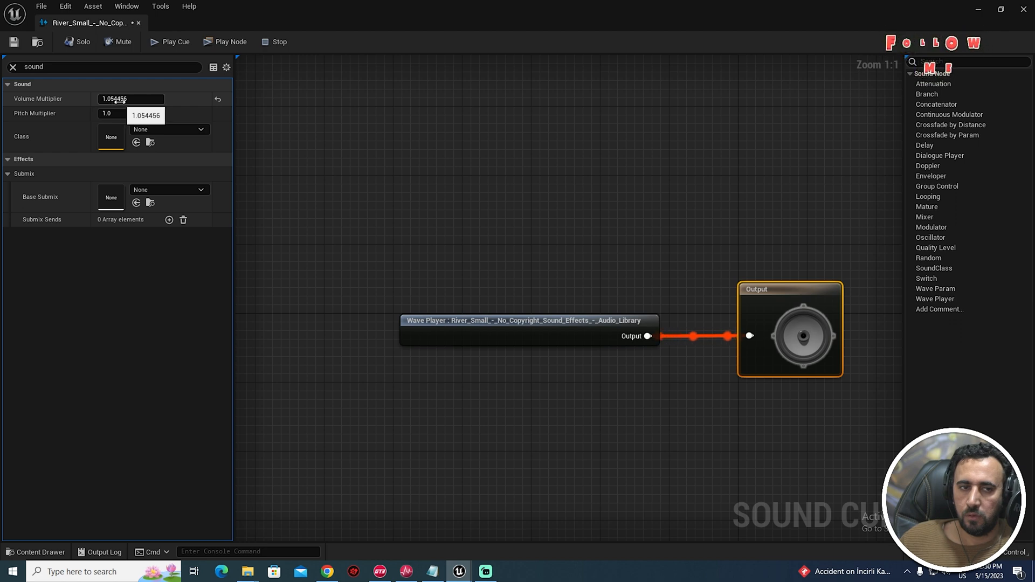
type("0.700414")
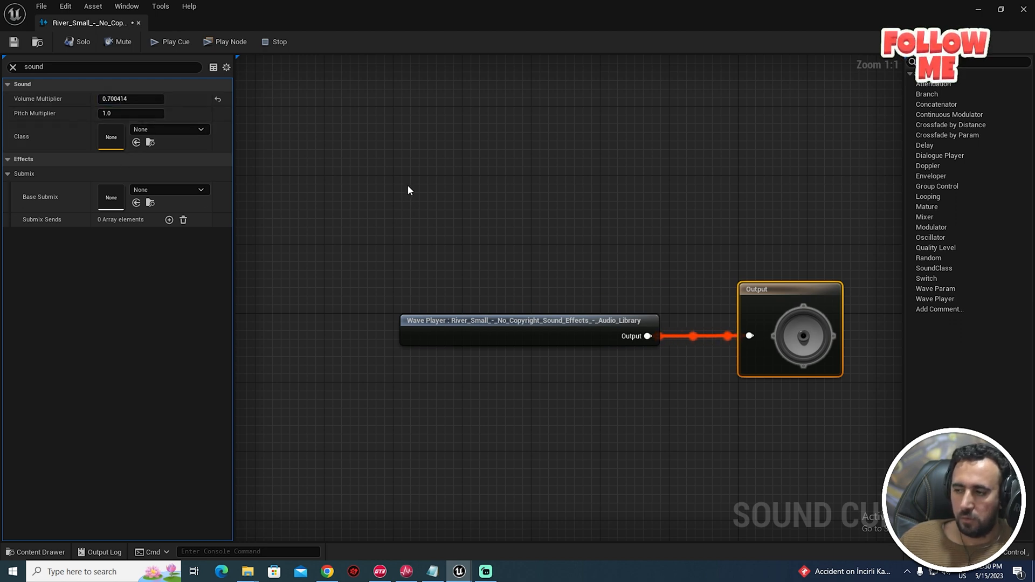
left_click(13, 41)
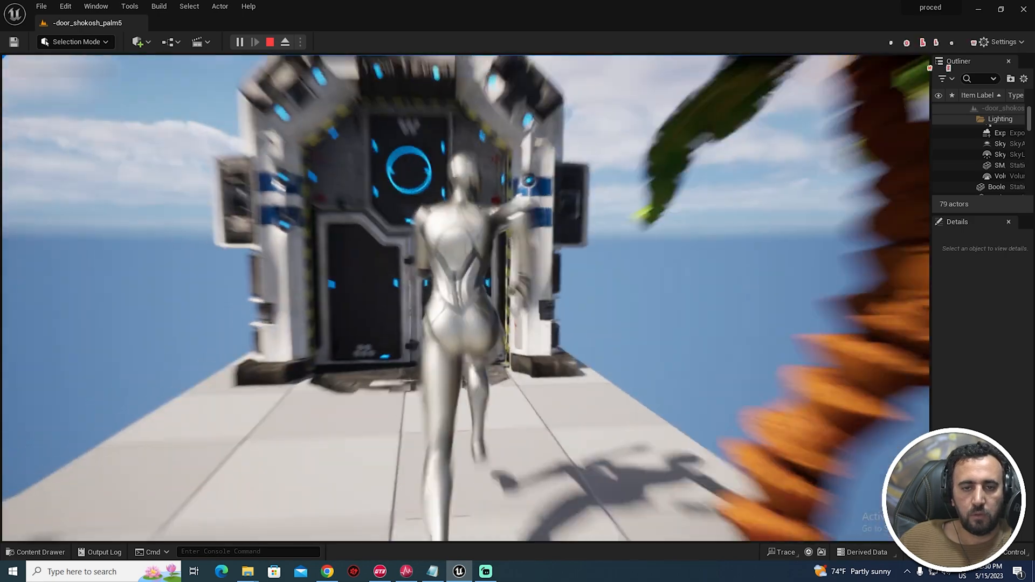
- Stop the play session to return to editing the island level
left_click(270, 41)
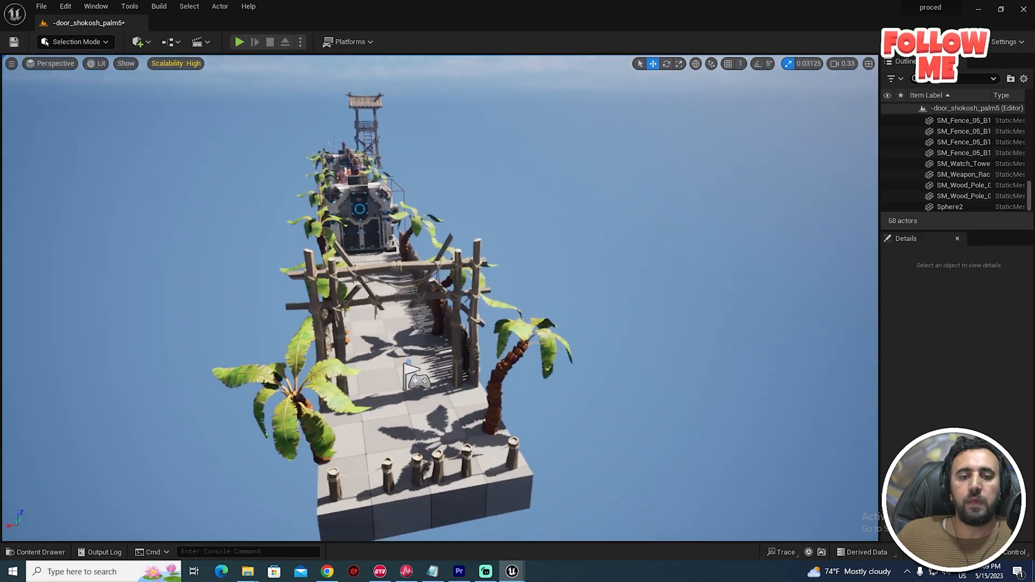
left_click(64, 6)
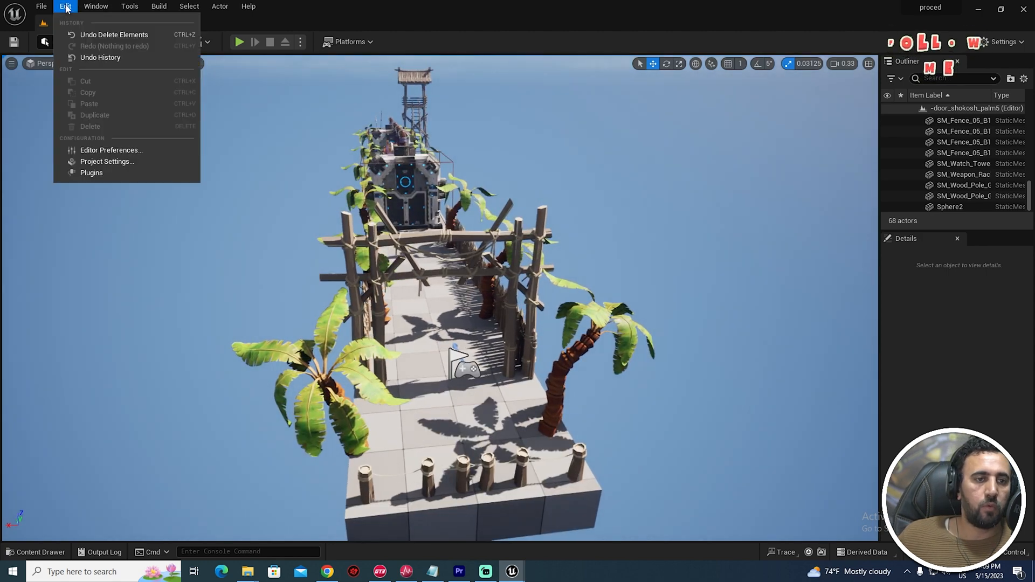
left_click(91, 173)
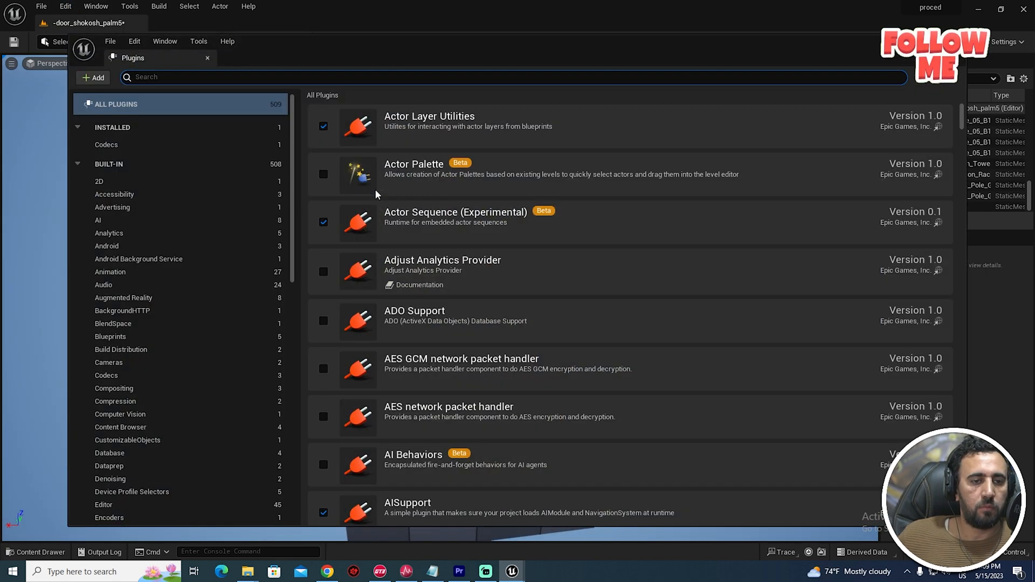
type("water")
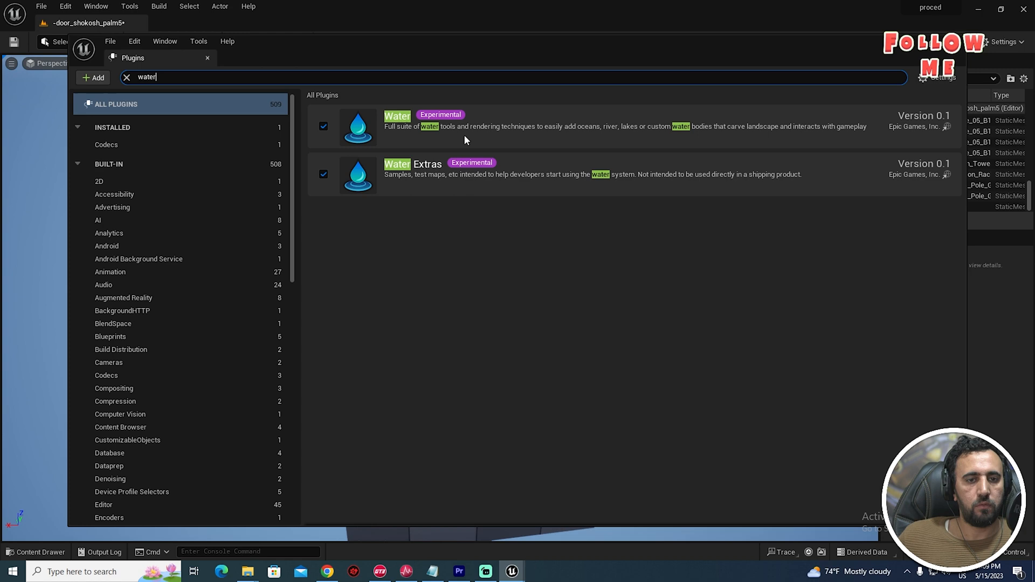
mouse_move(887, 421)
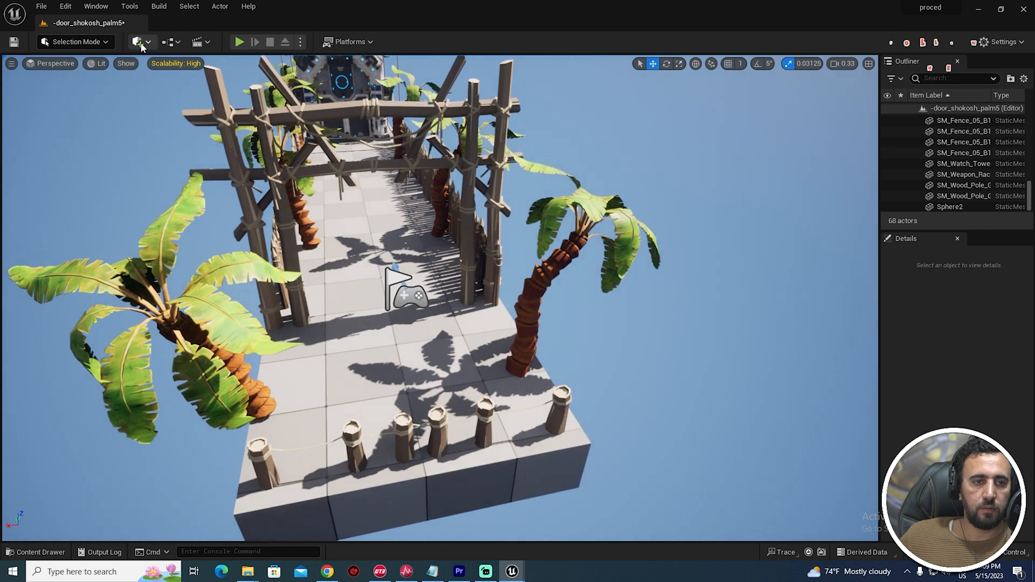
- Place a Water Body Ocean from the Quick Add 'ocean' search, then play-test the level
left_click(137, 41)
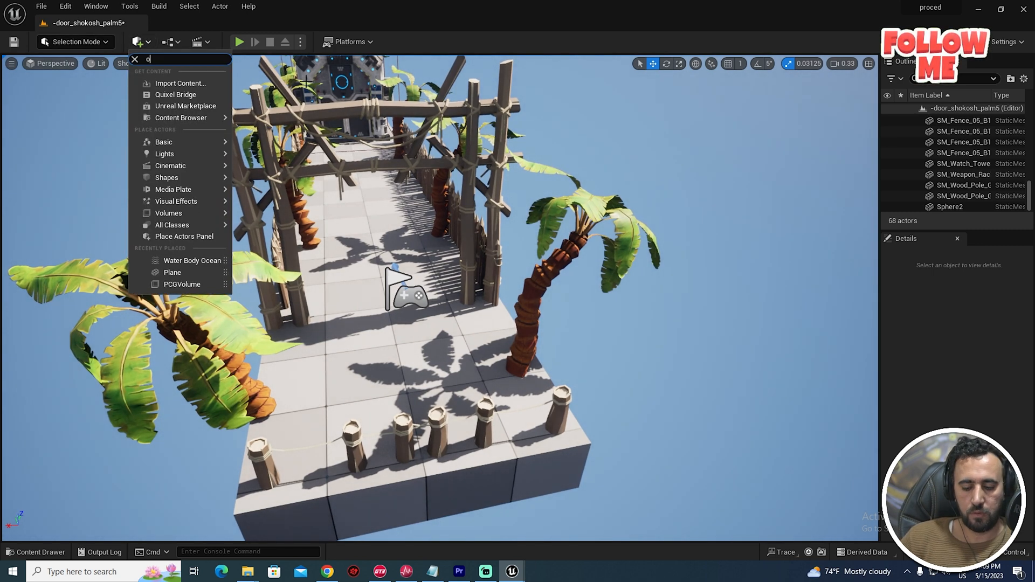
type("cean")
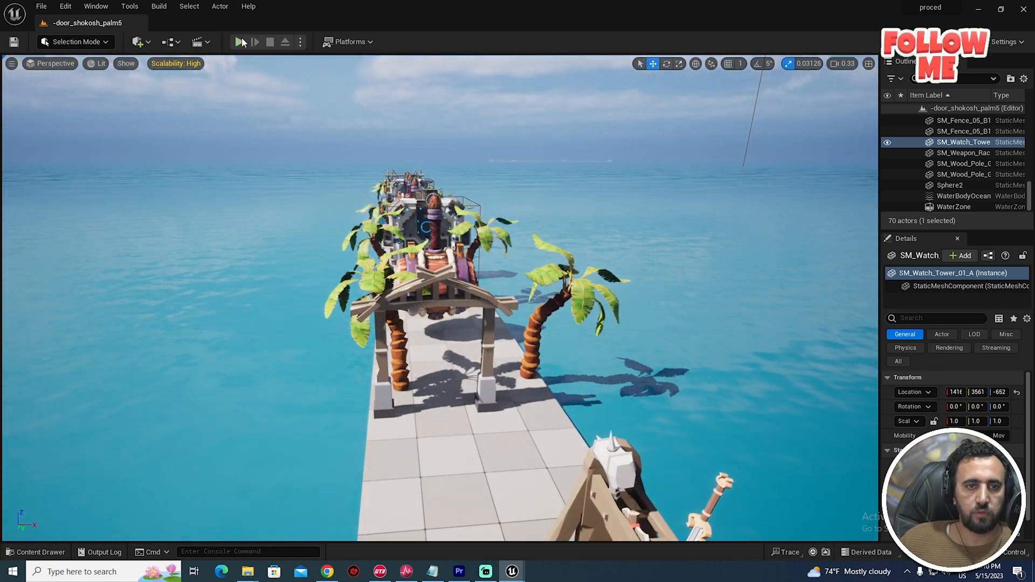
left_click(240, 42)
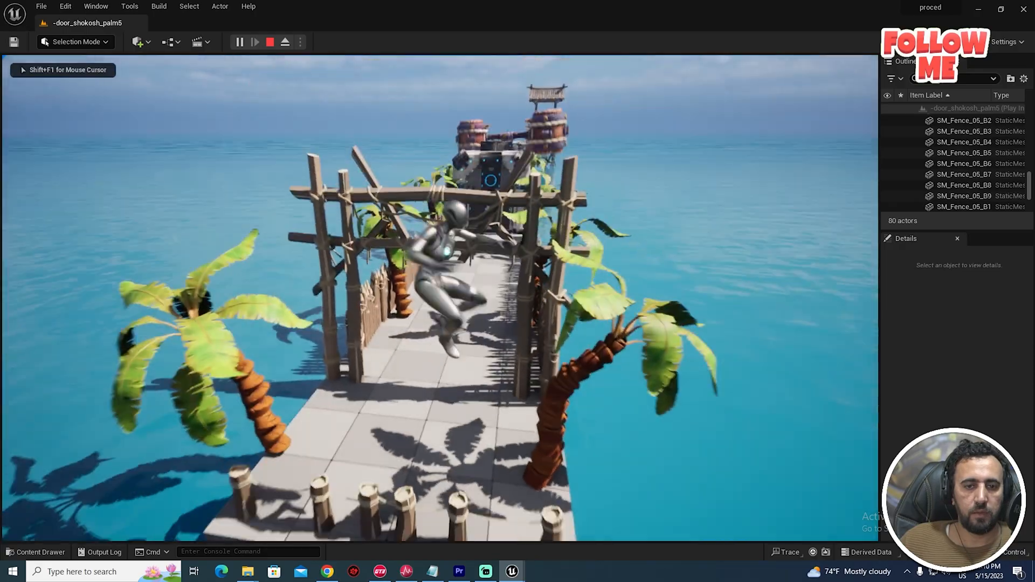